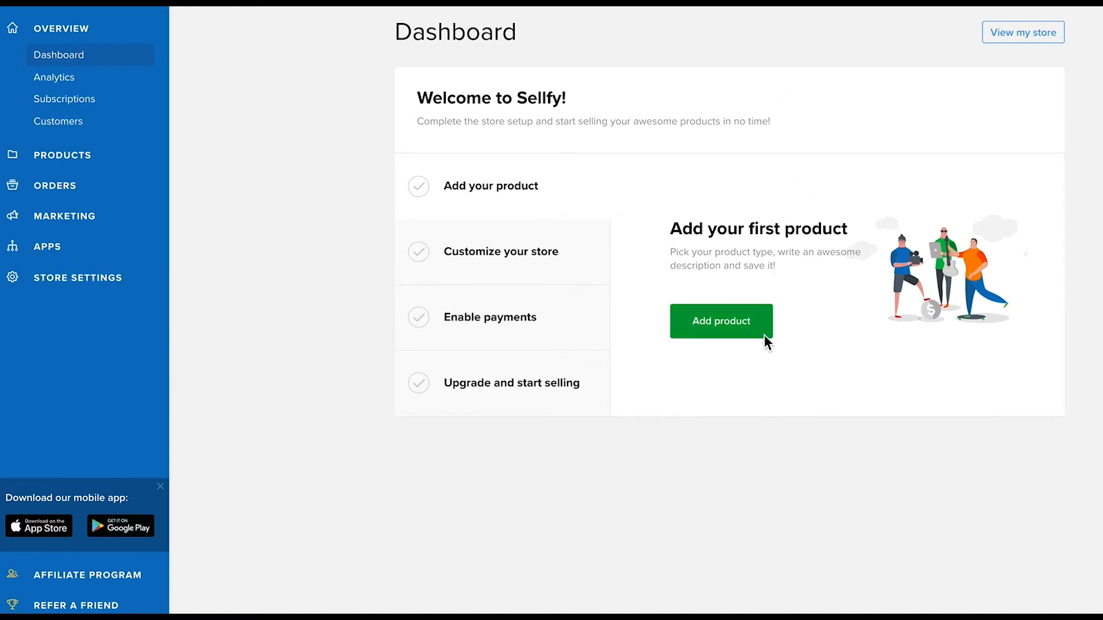
Start creating the store's first product from the Dashboard welcome panel.
left_click(721, 321)
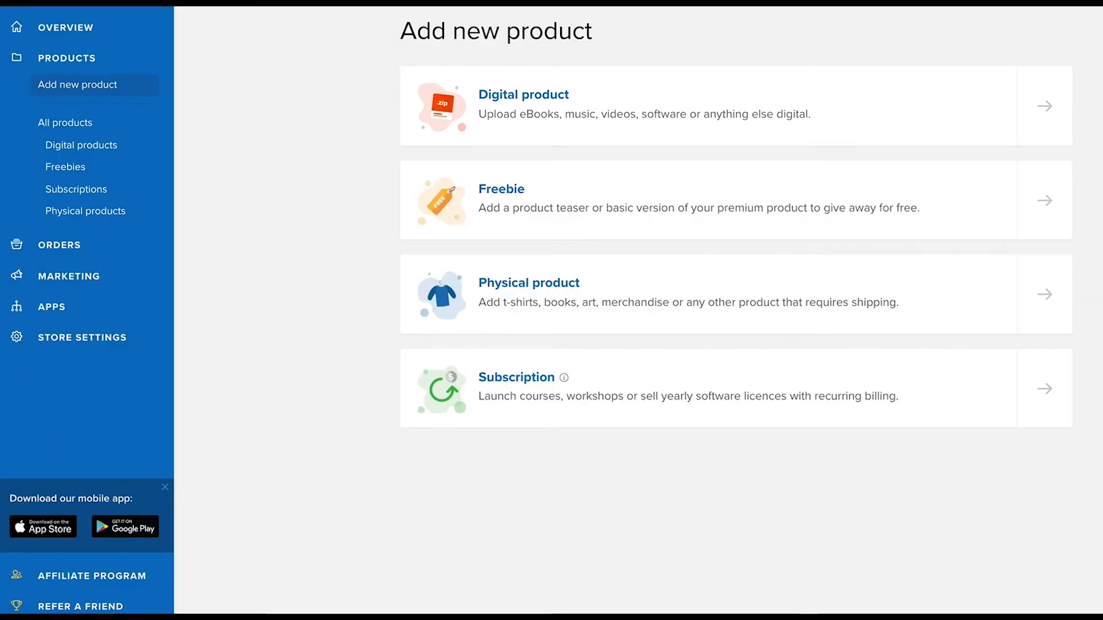
mouse_move(844, 120)
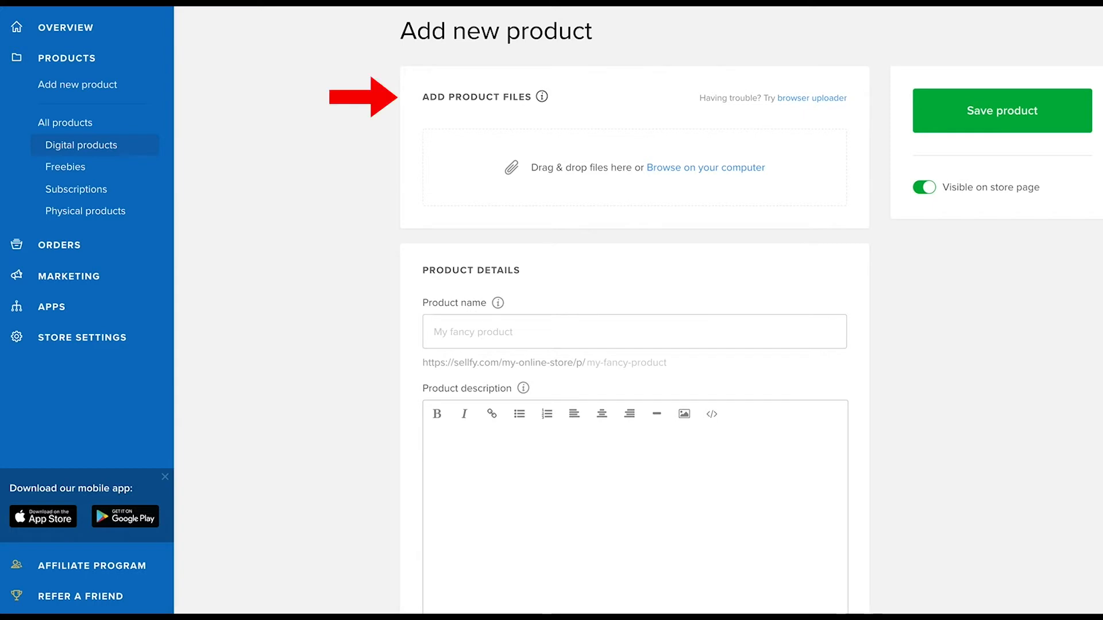
mouse_move(541, 96)
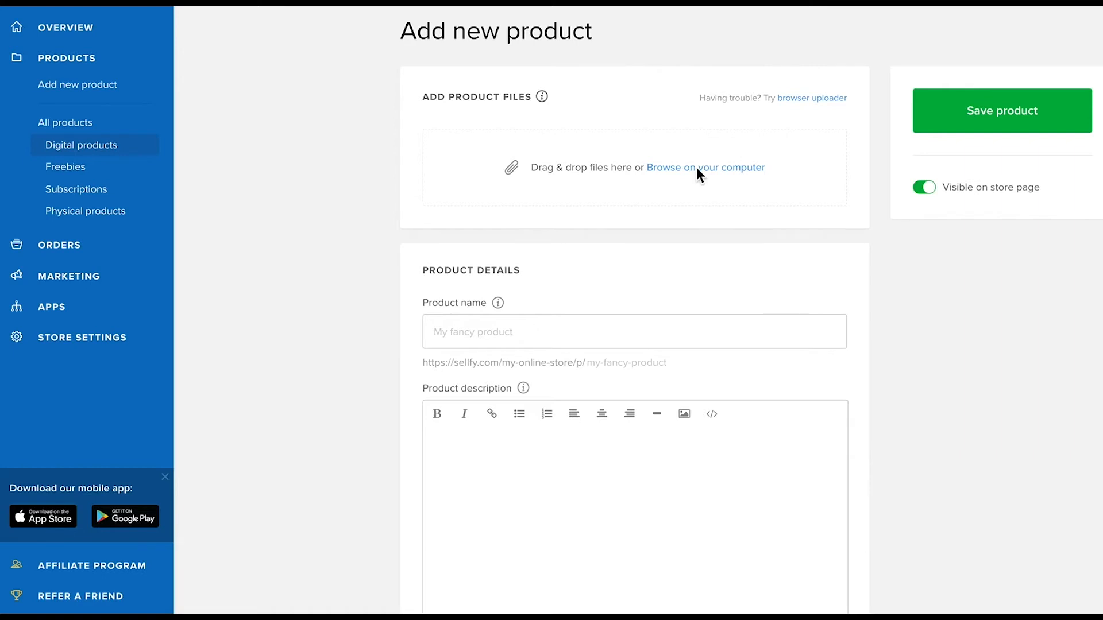
Upload Video product.m4v and Yoga_training_guide.pdf from the computer as product files.
left_click(705, 167)
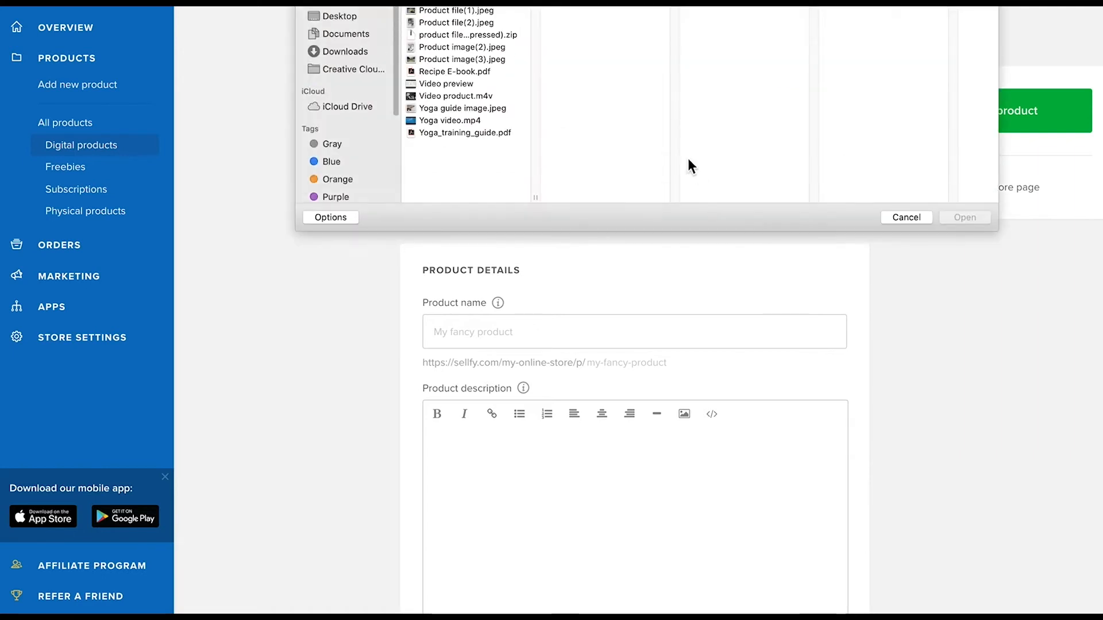
left_click(455, 10)
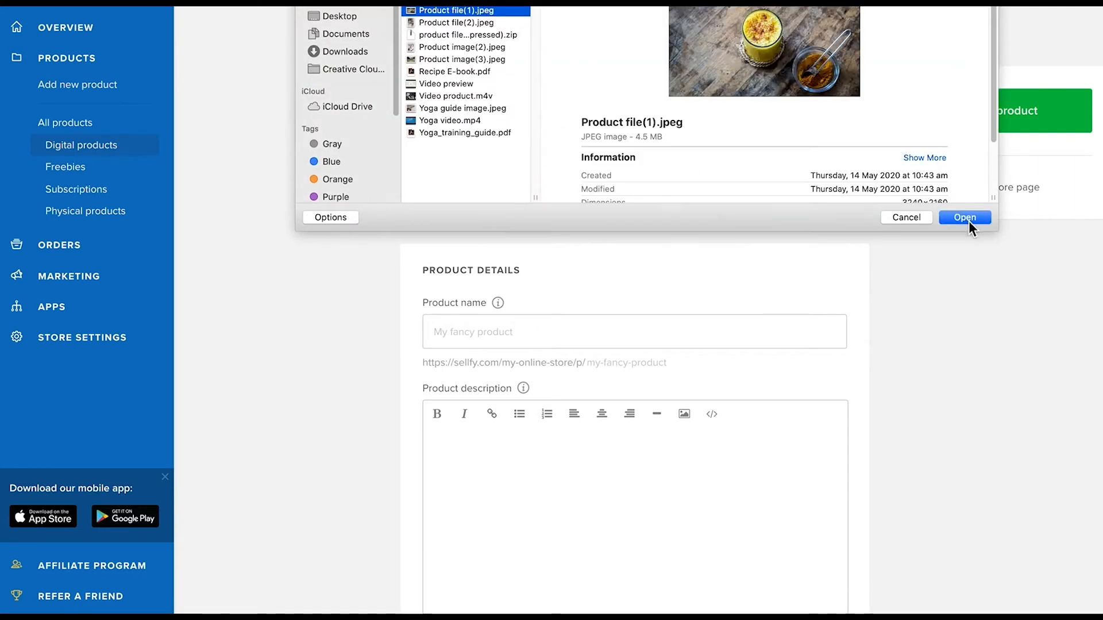
left_click(964, 217)
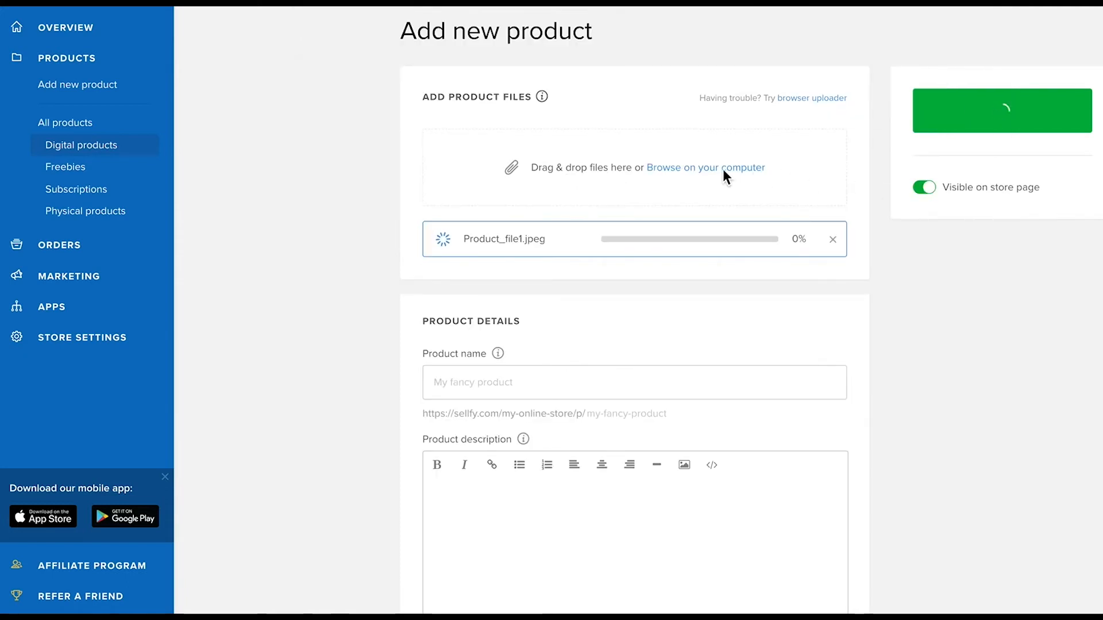
left_click(705, 168)
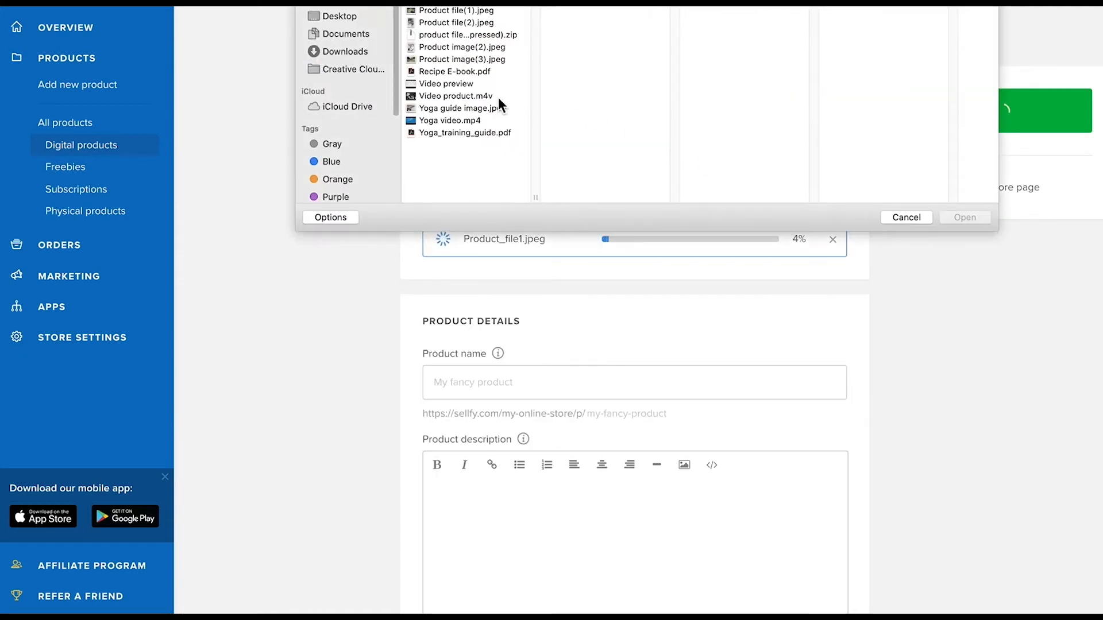
left_click(463, 133)
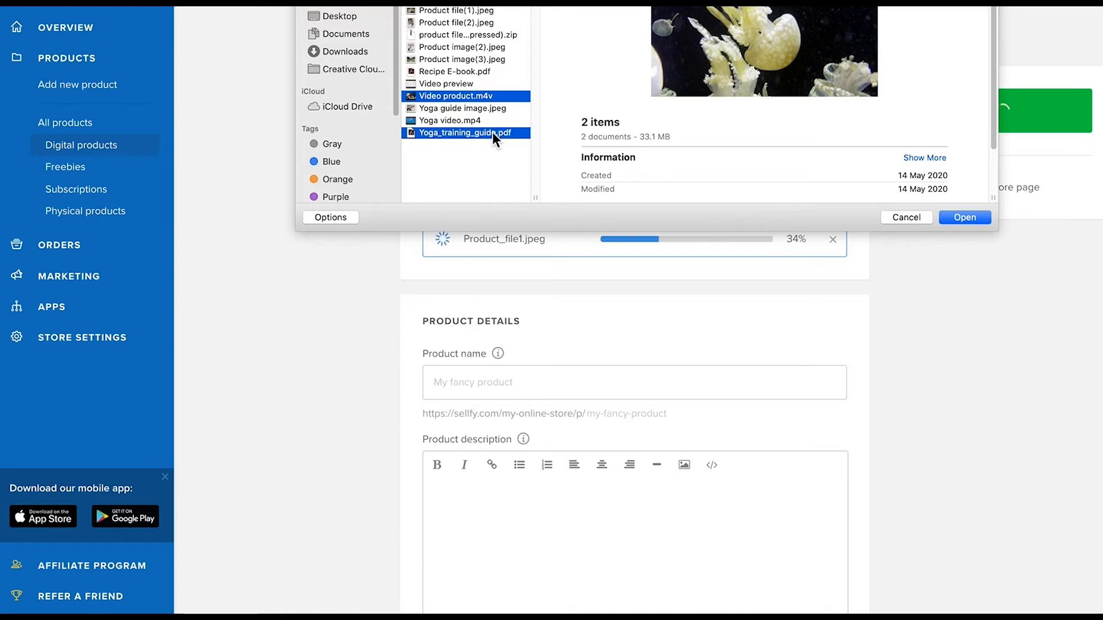
left_click(963, 218)
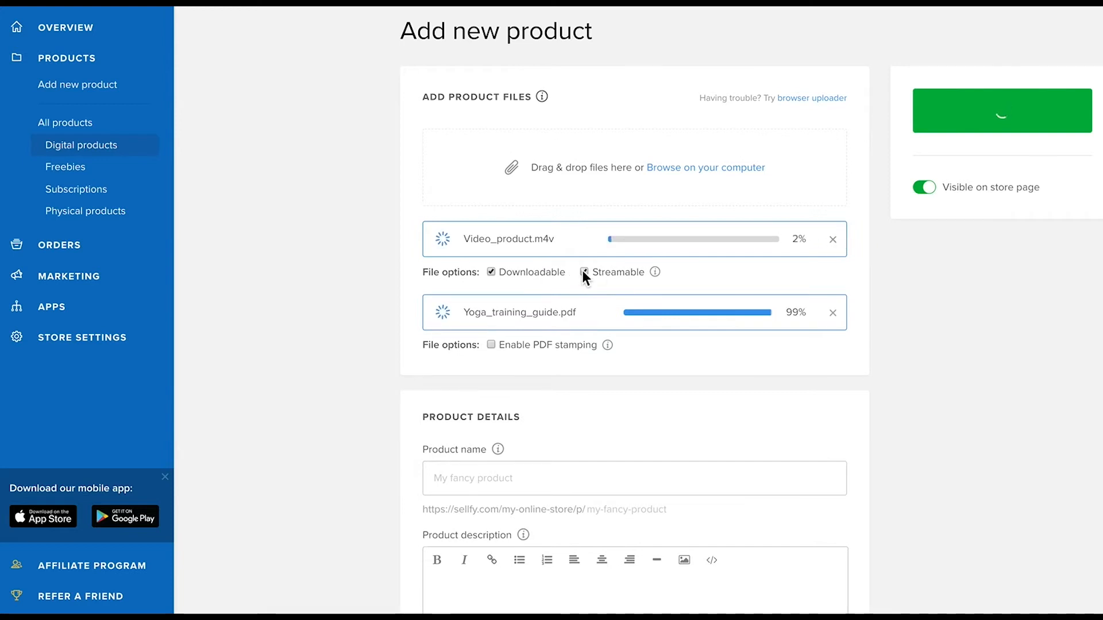
Make the video streamable but not downloadable and enable PDF stamping on the guide.
left_click(583, 272)
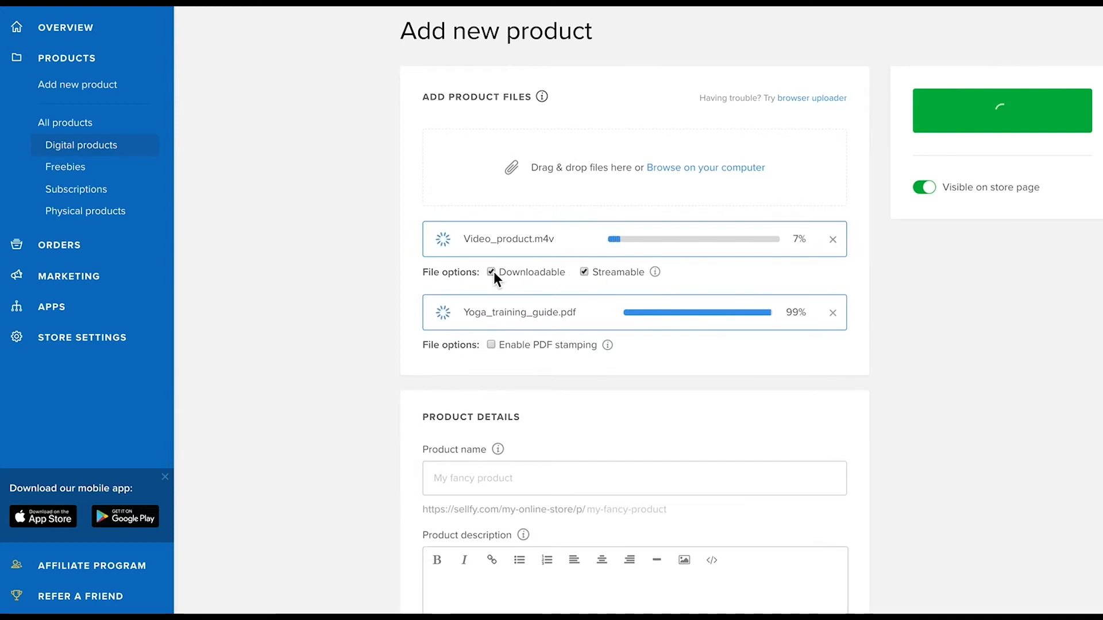
left_click(493, 272)
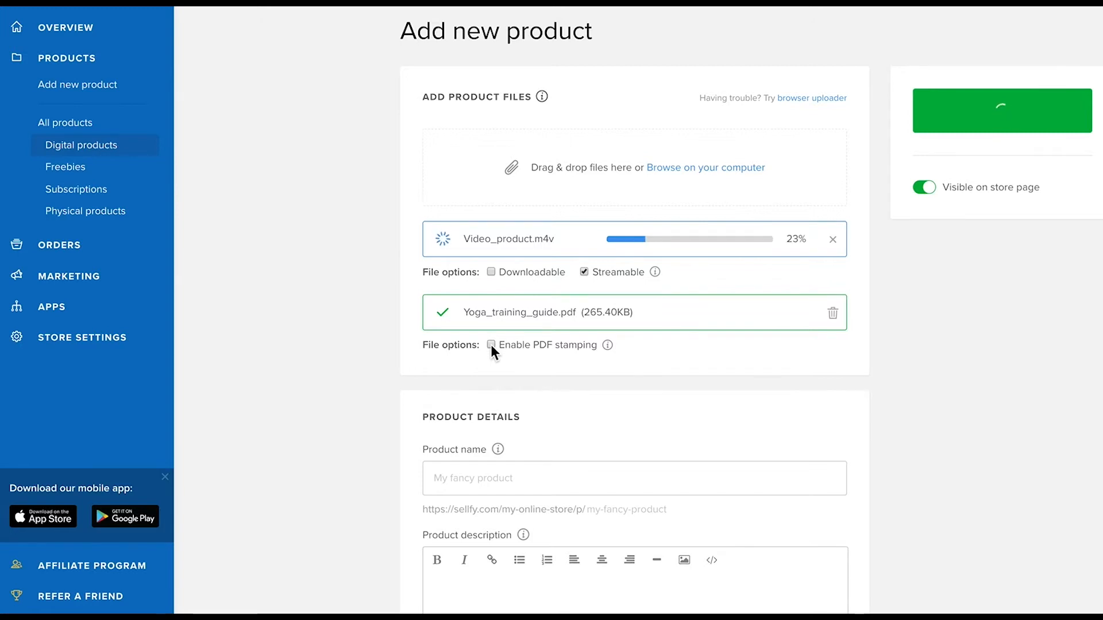
left_click(490, 345)
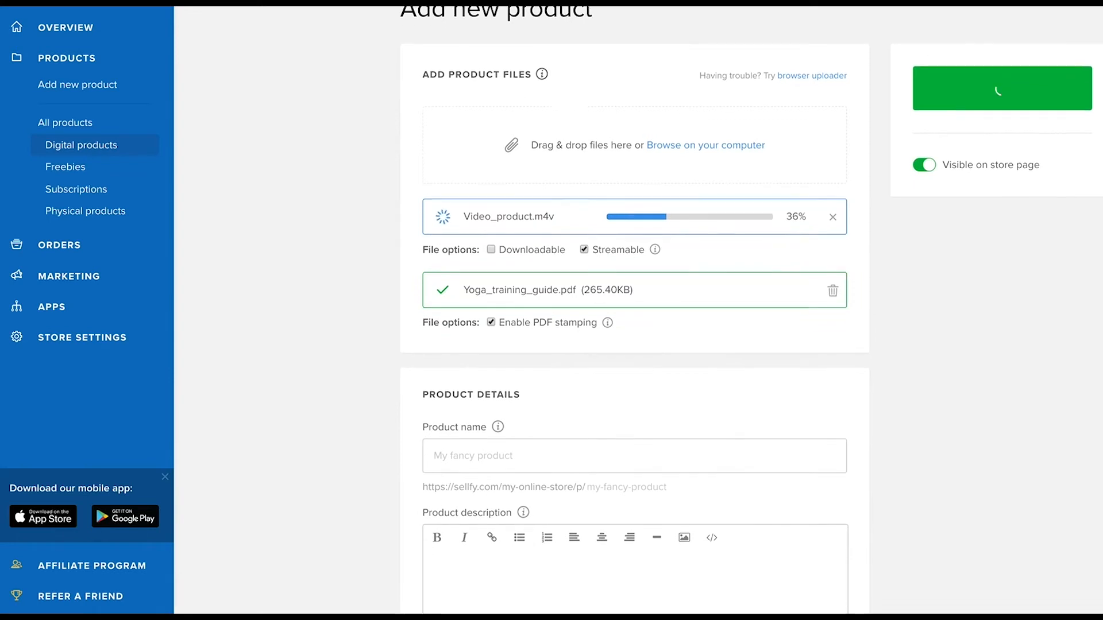
Name the product "Use a descriptive and concise product name" in Product details.
scroll("down", 3)
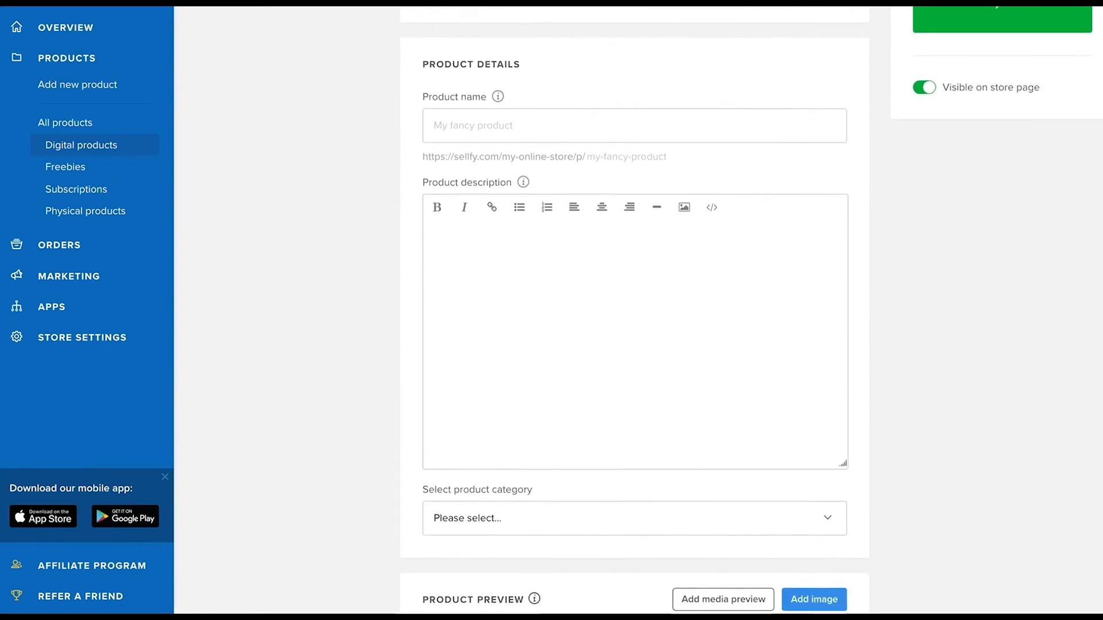
scroll("down", 3)
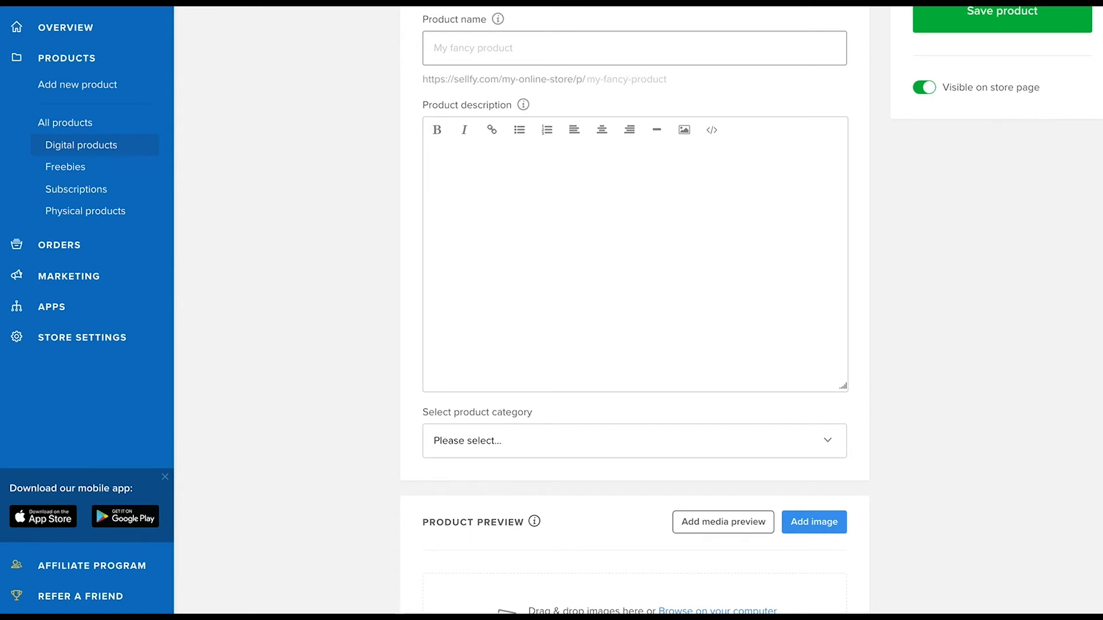
type("u")
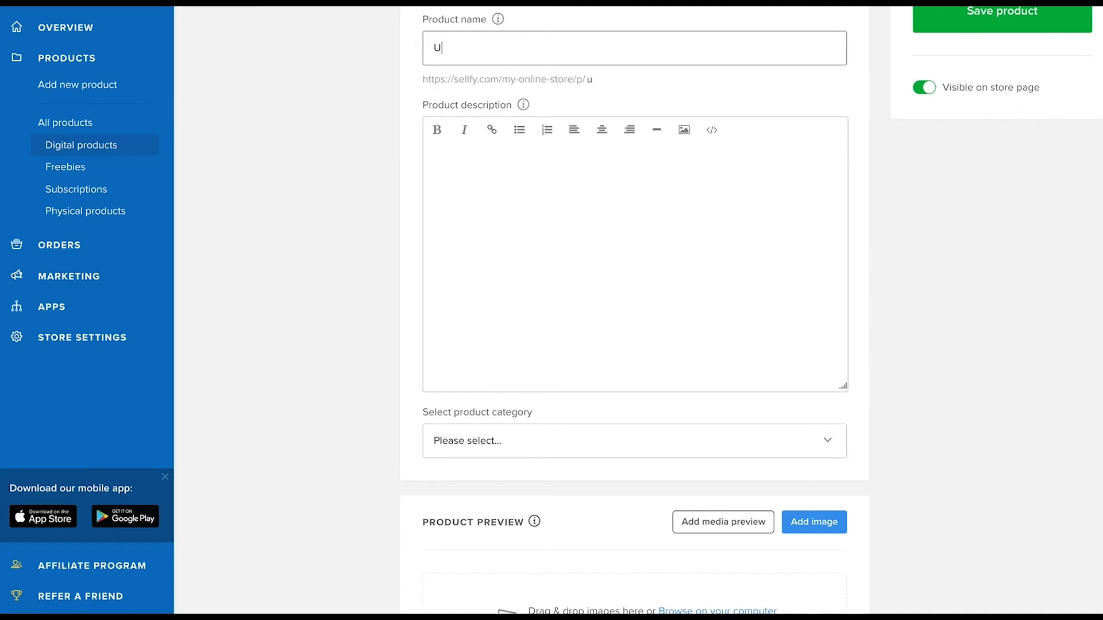
type("se a descriptive and")
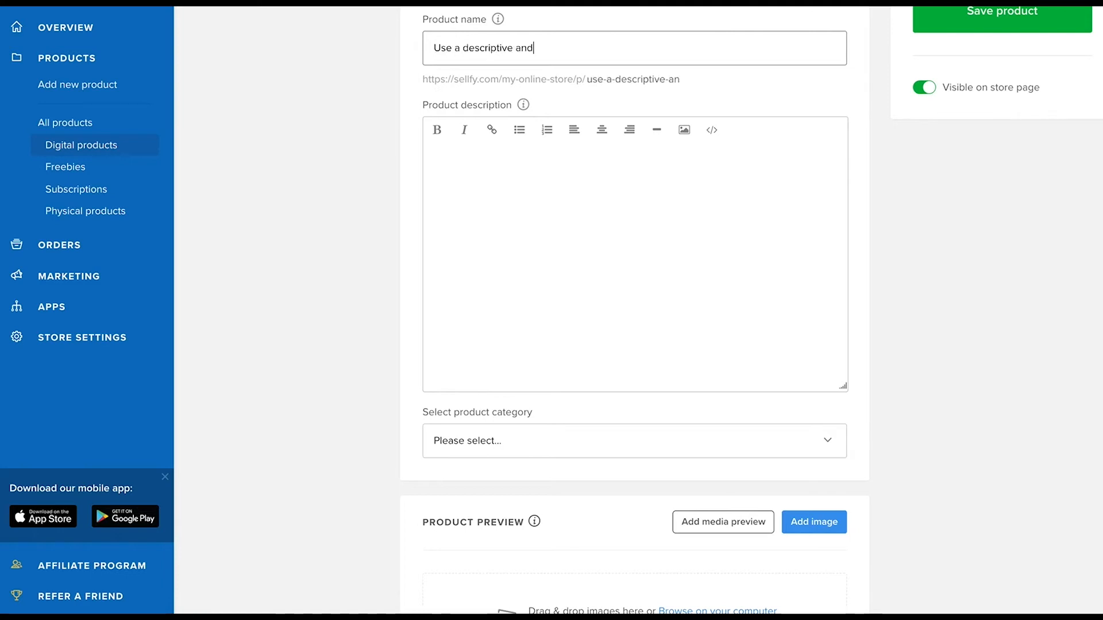
type("concise product n")
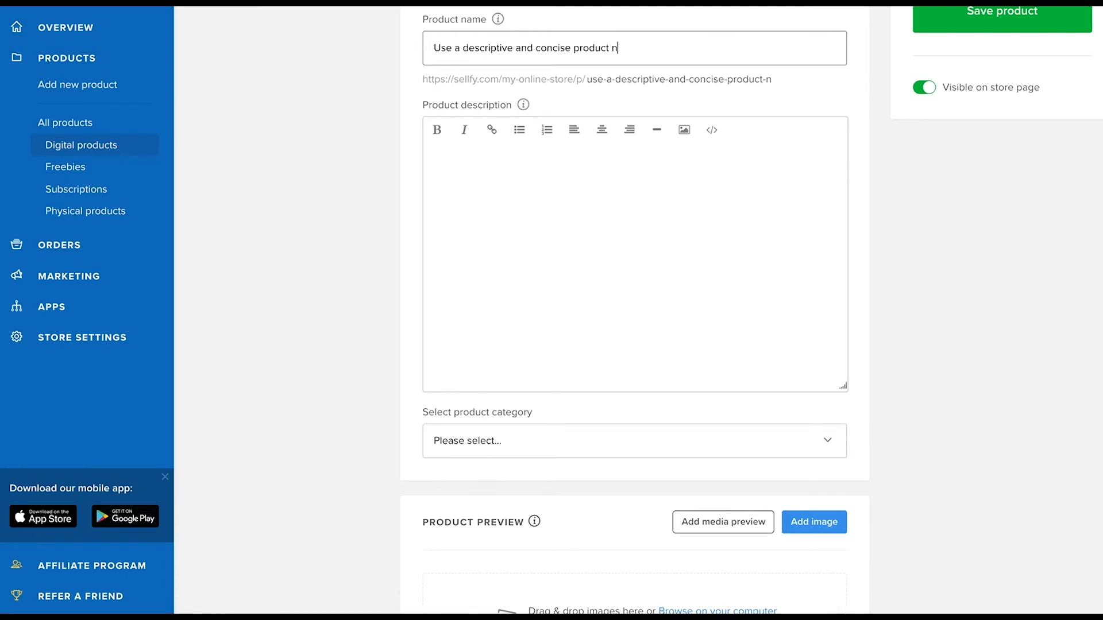
type("ame")
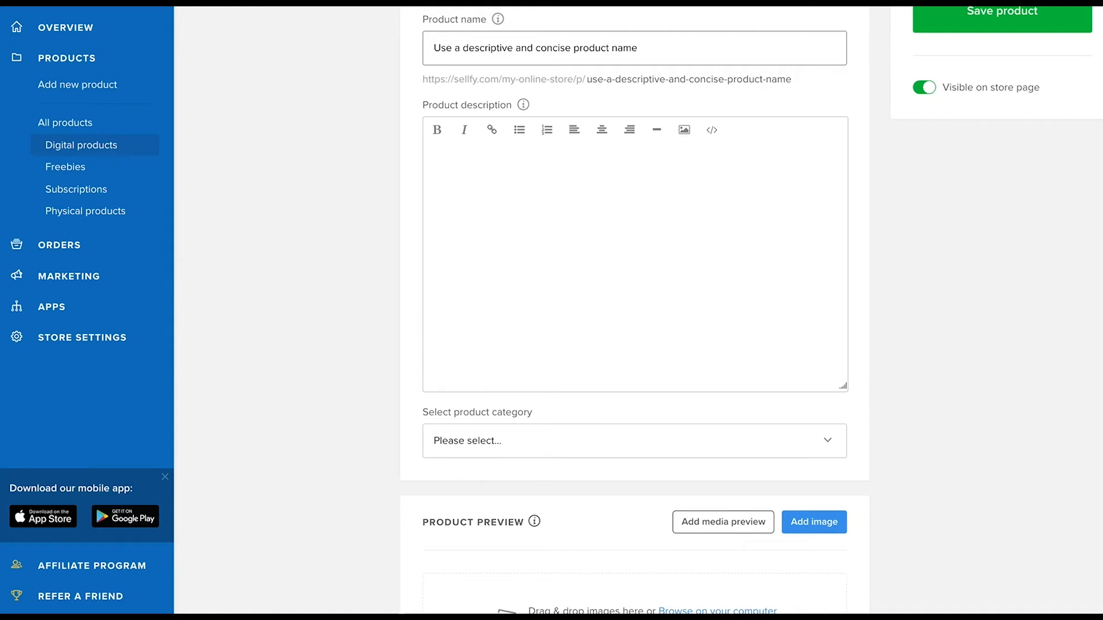
mouse_move(521, 104)
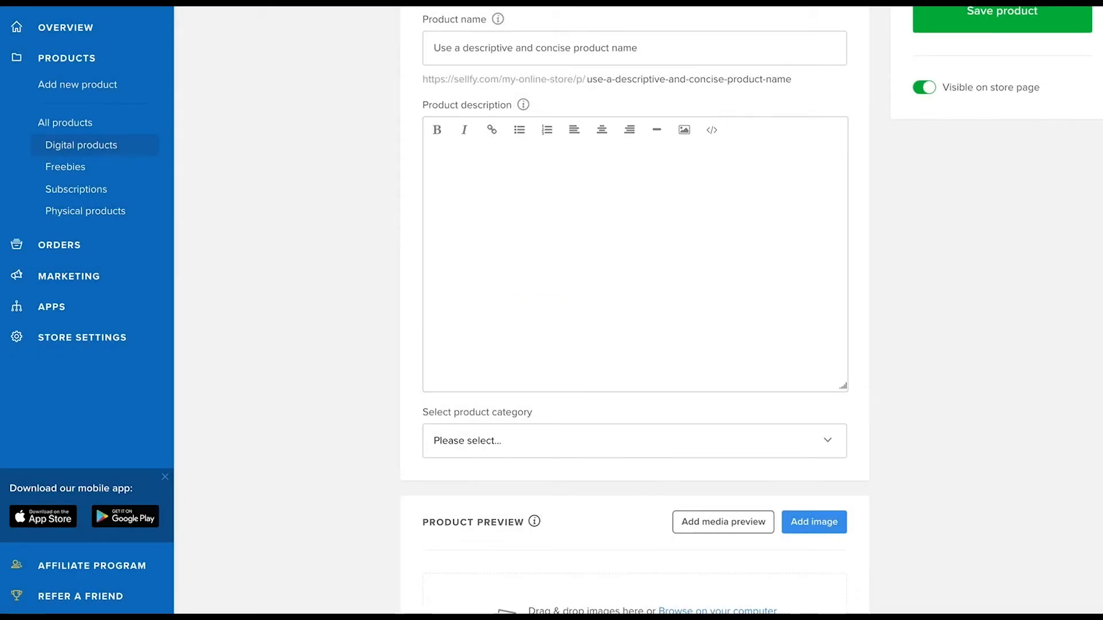
Write description text about product details, installation instructions, italics and a bullet list.
type("Add more d")
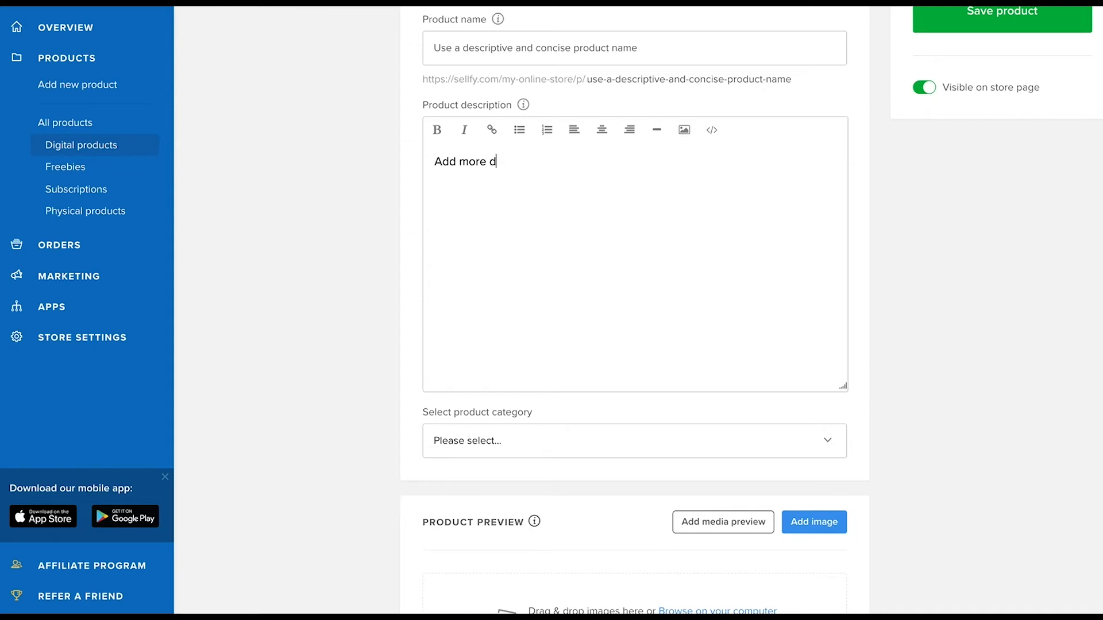
type("etails about the product")
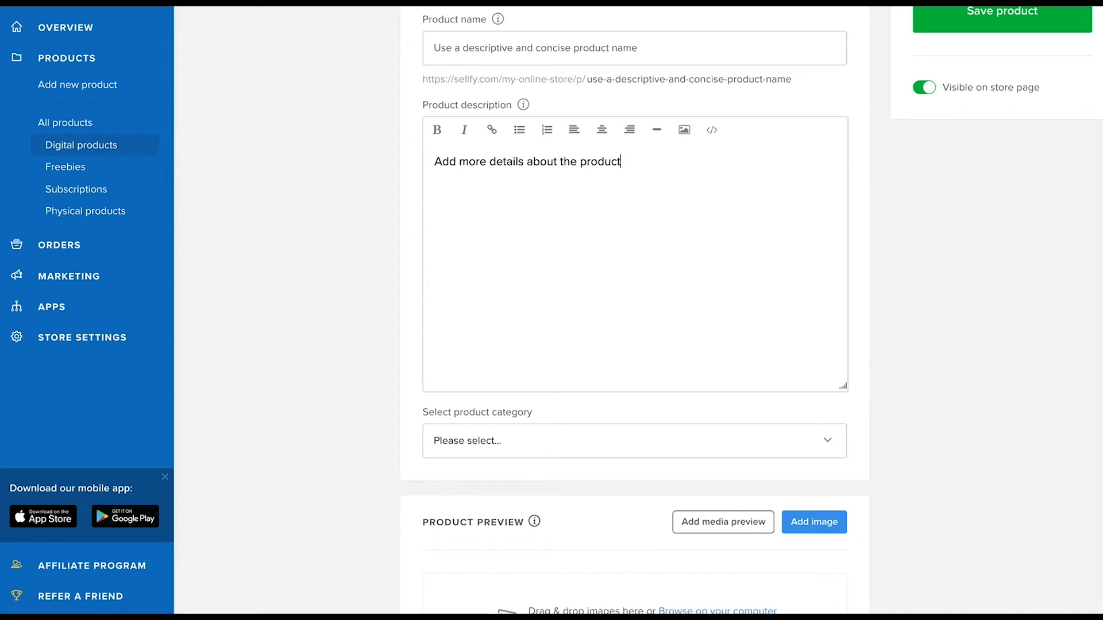
type("here")
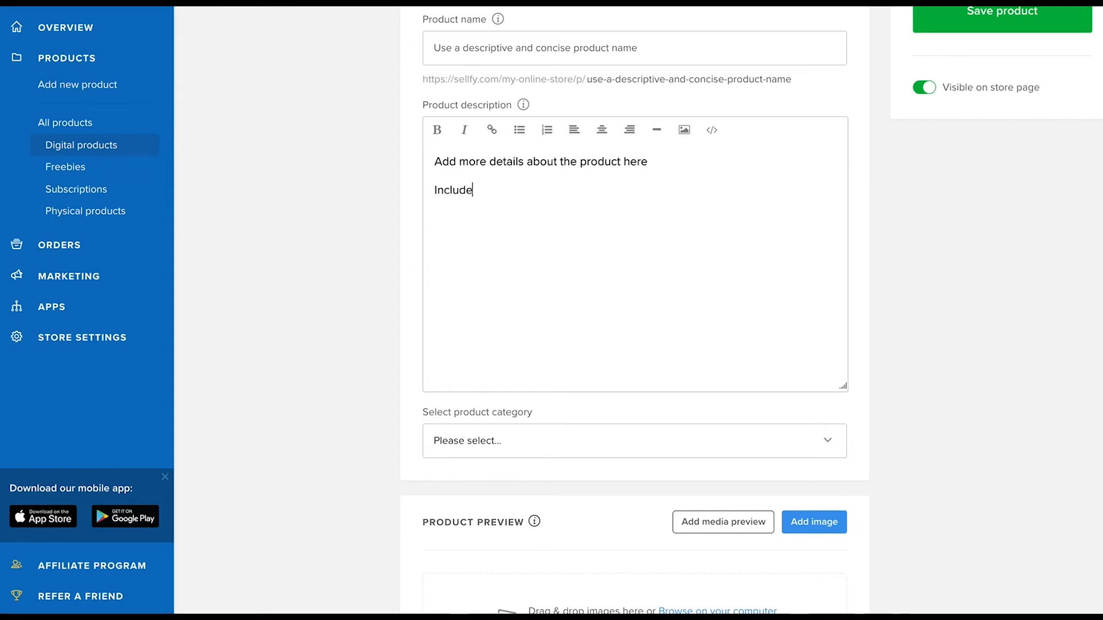
type("instructions for")
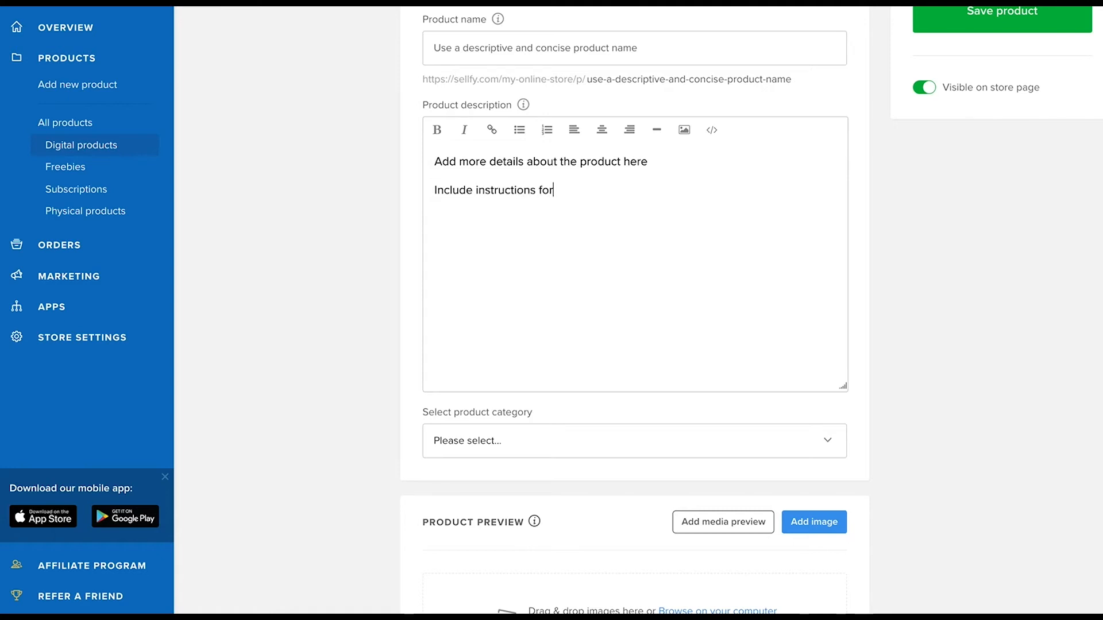
type("installing and using the")
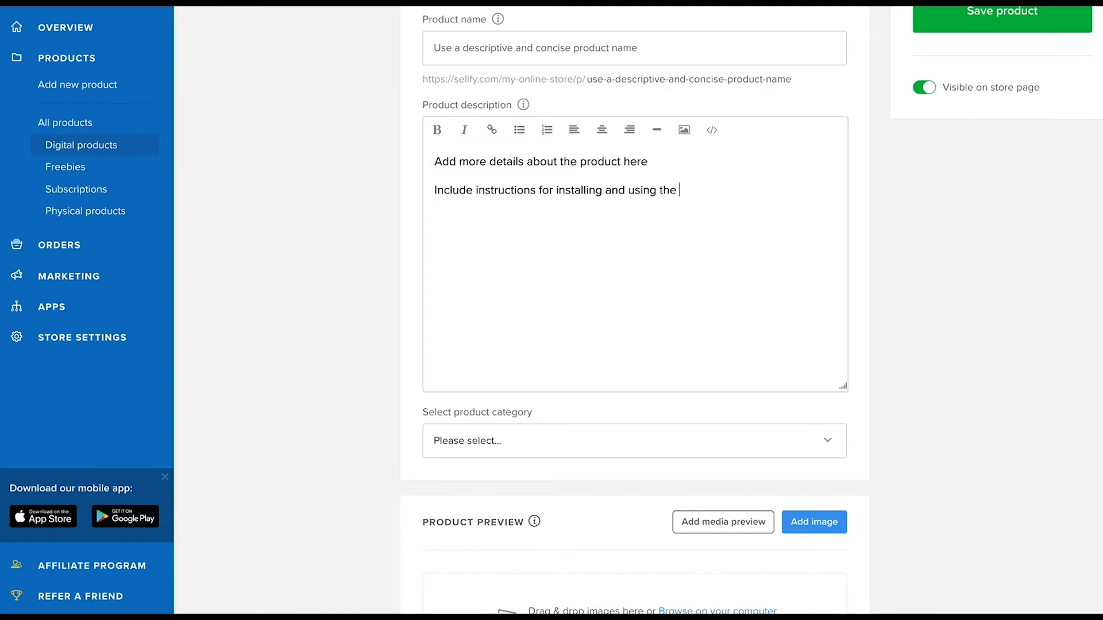
type("product")
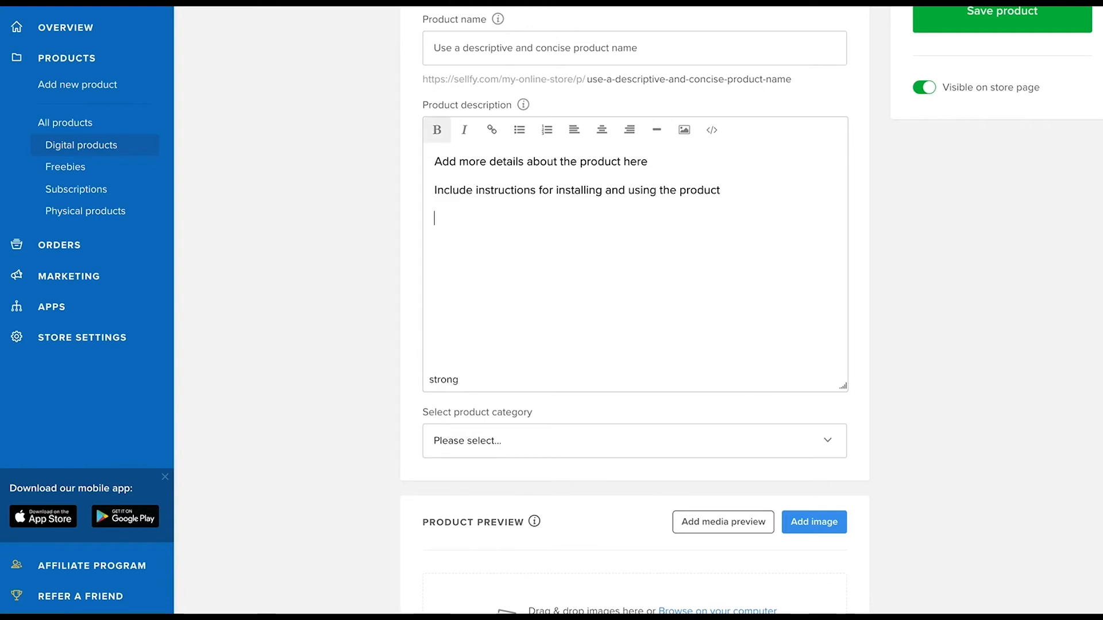
type("Or italics")
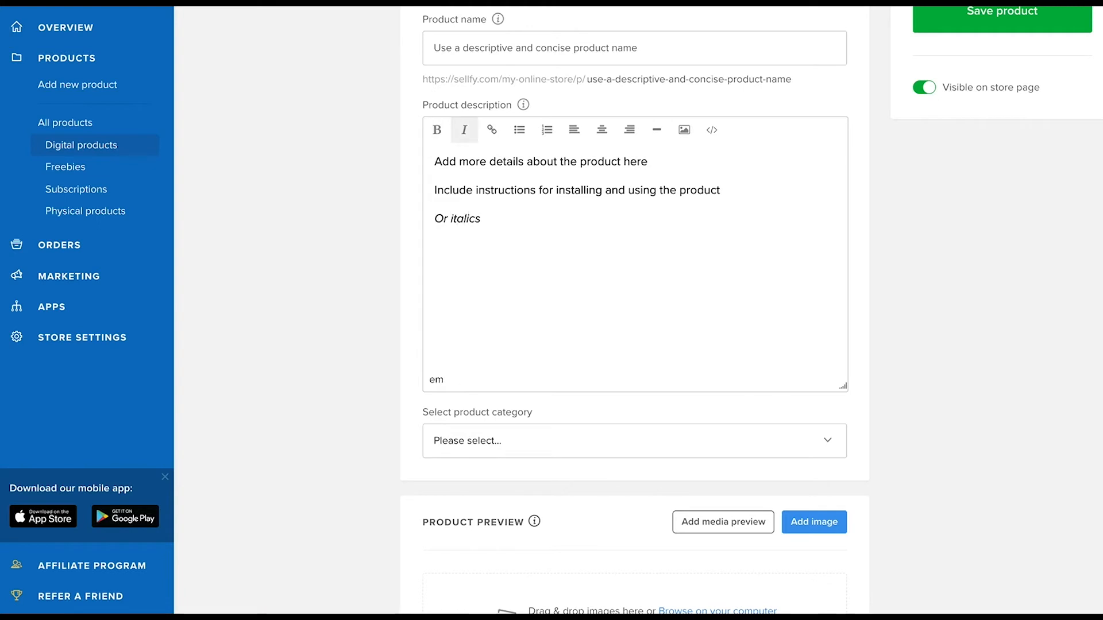
type("add a bullet point lis")
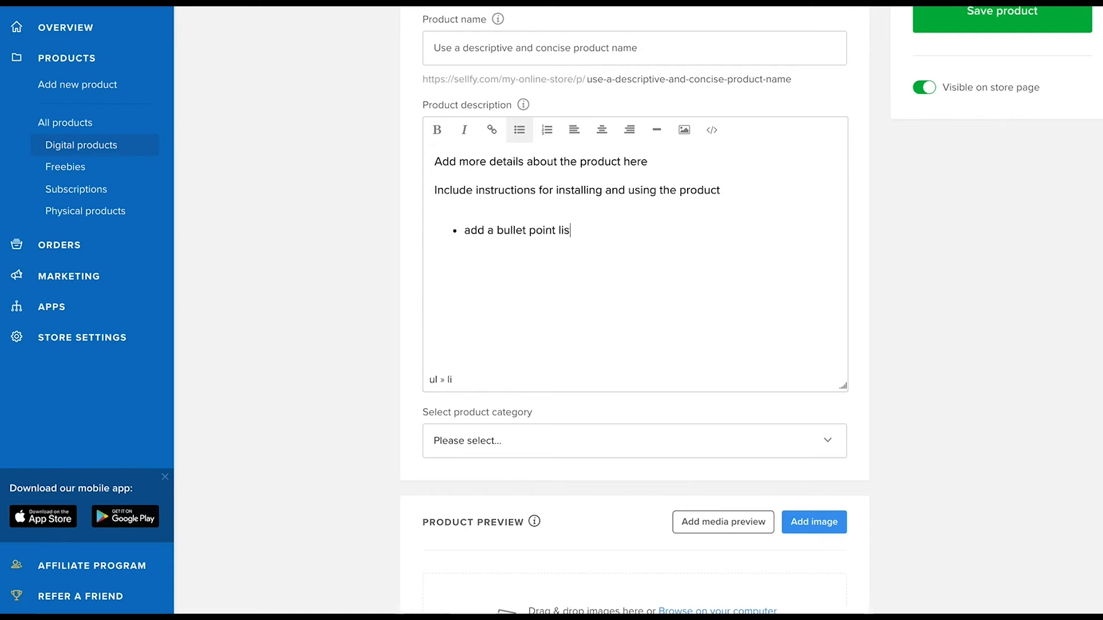
Embed an image from the computer in the description and add link text "your youtube channel or".
left_click(813, 522)
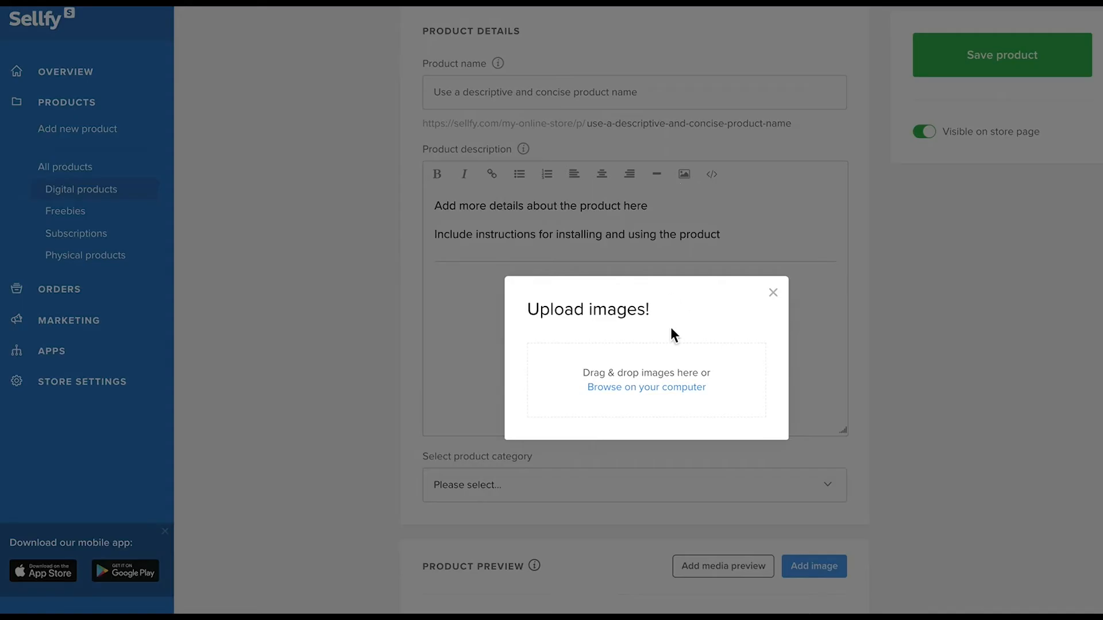
left_click(644, 387)
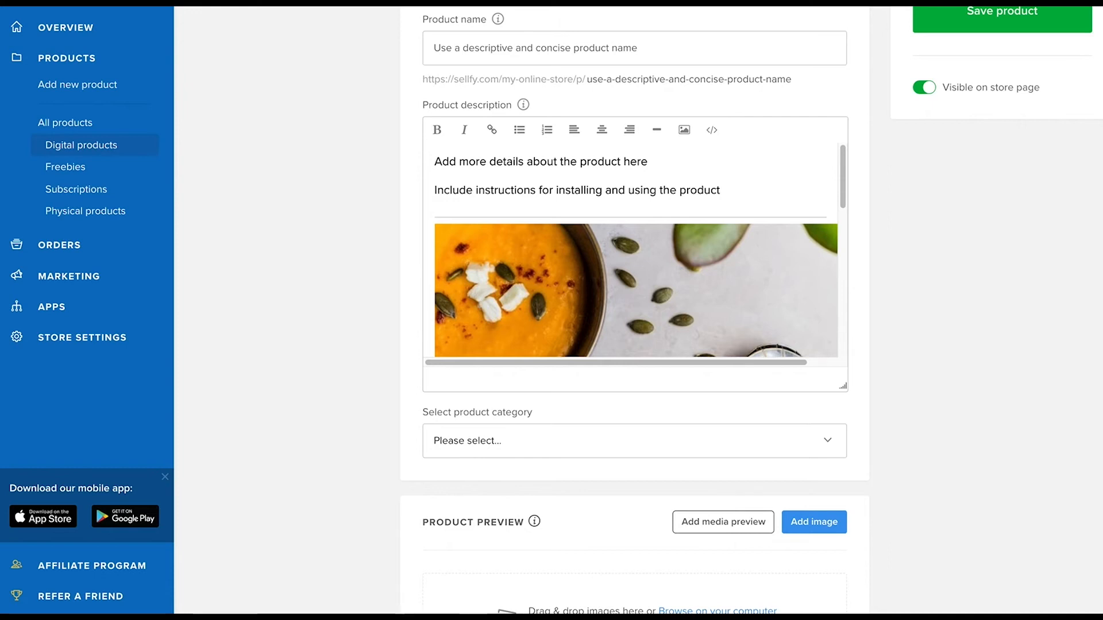
left_click(490, 129)
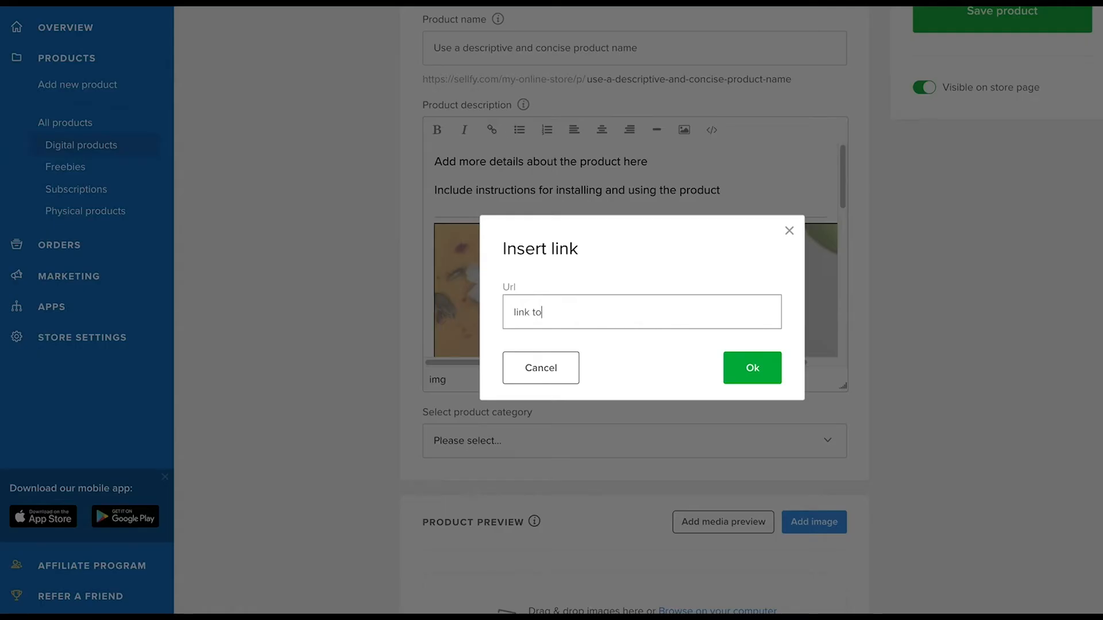
type("your youtube channel or")
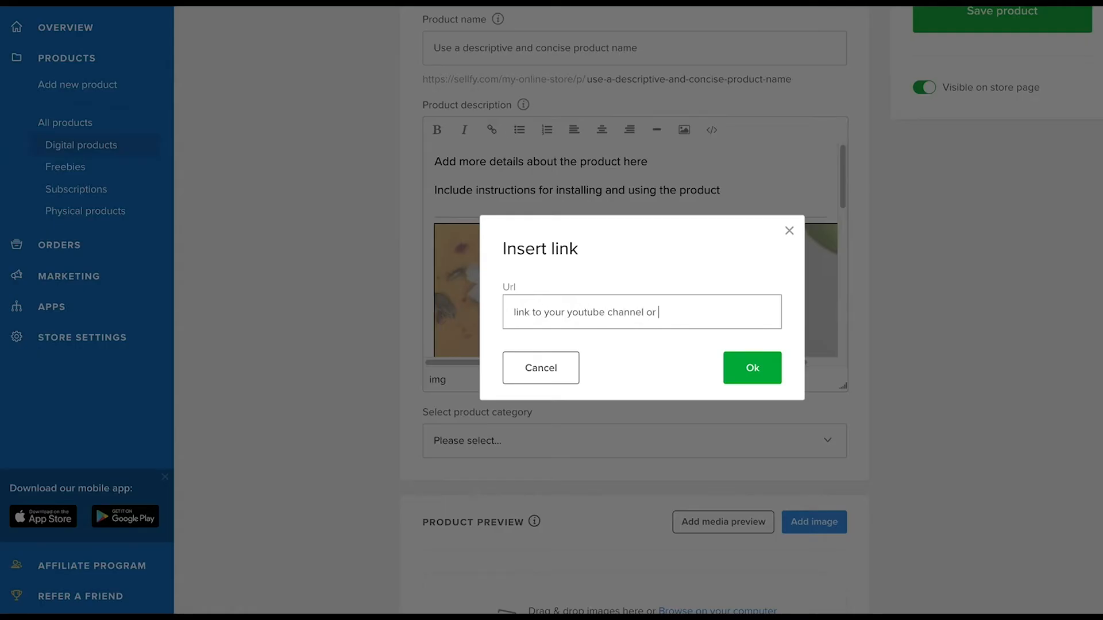
left_click(540, 367)
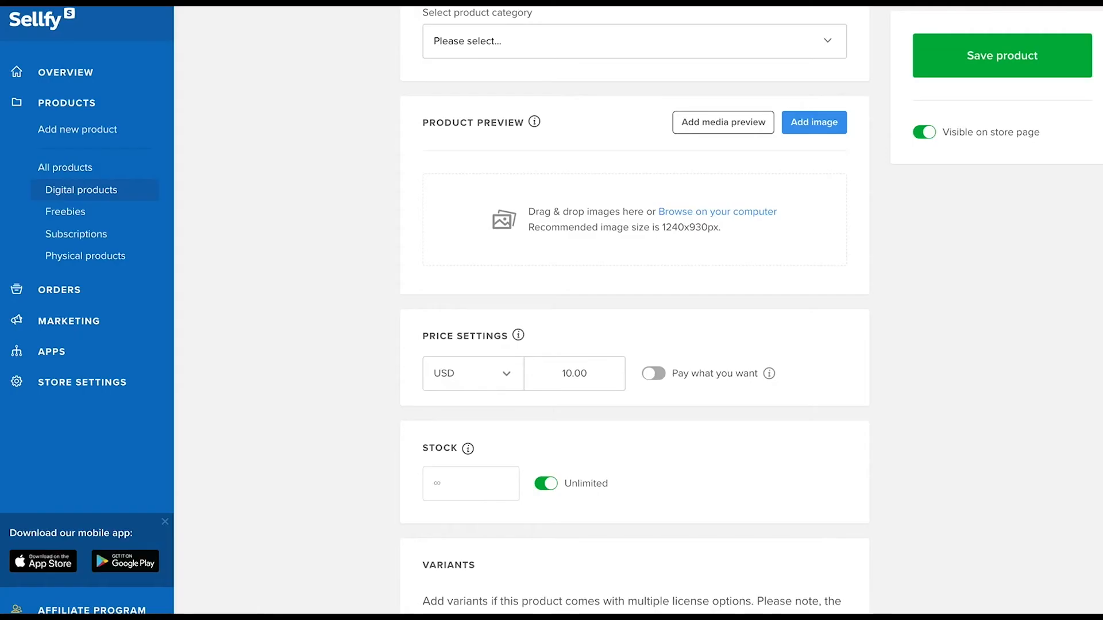
Draft a new category named Fancy new category in the Create a new category dialog.
type("Fancy new category")
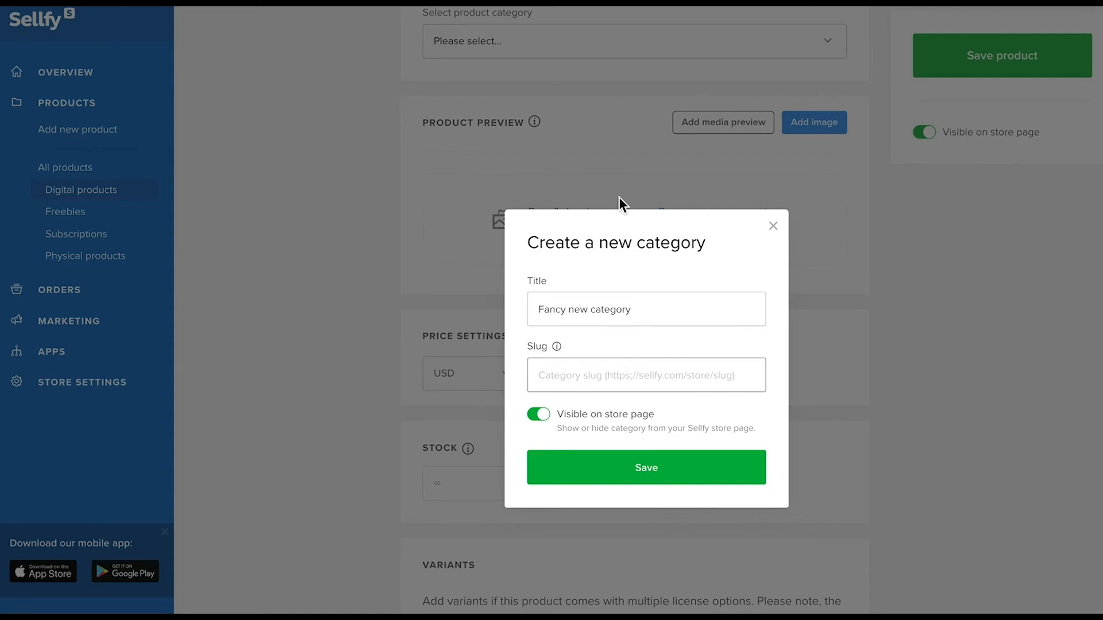
type("fancy category")
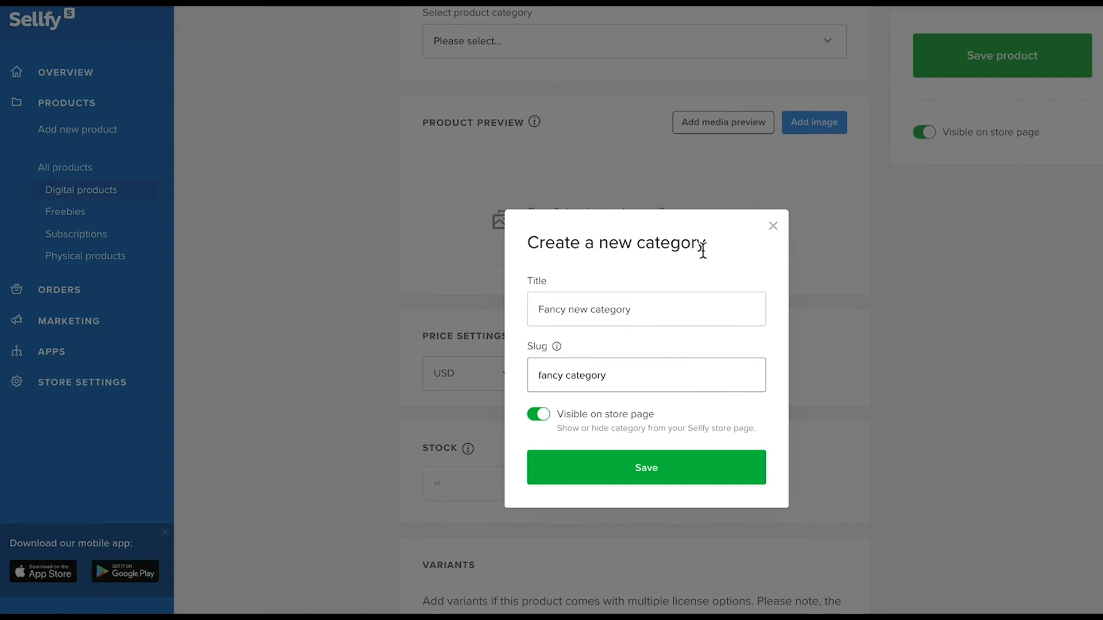
Save Fancy new category and keep only the table-spread photo as the product preview image.
left_click(645, 468)
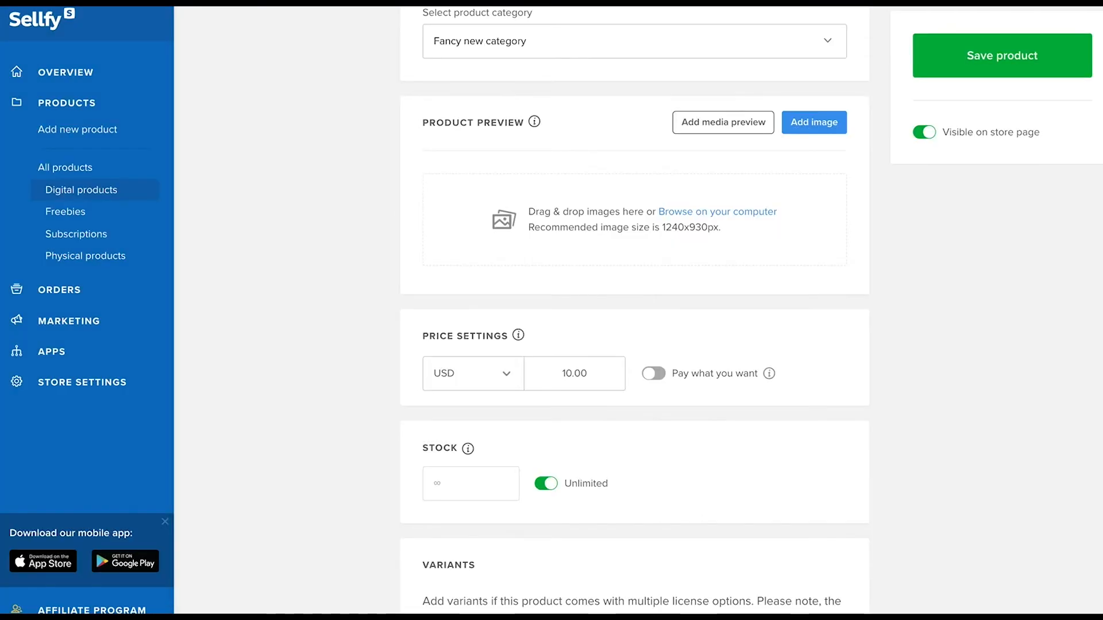
scroll("down", 3)
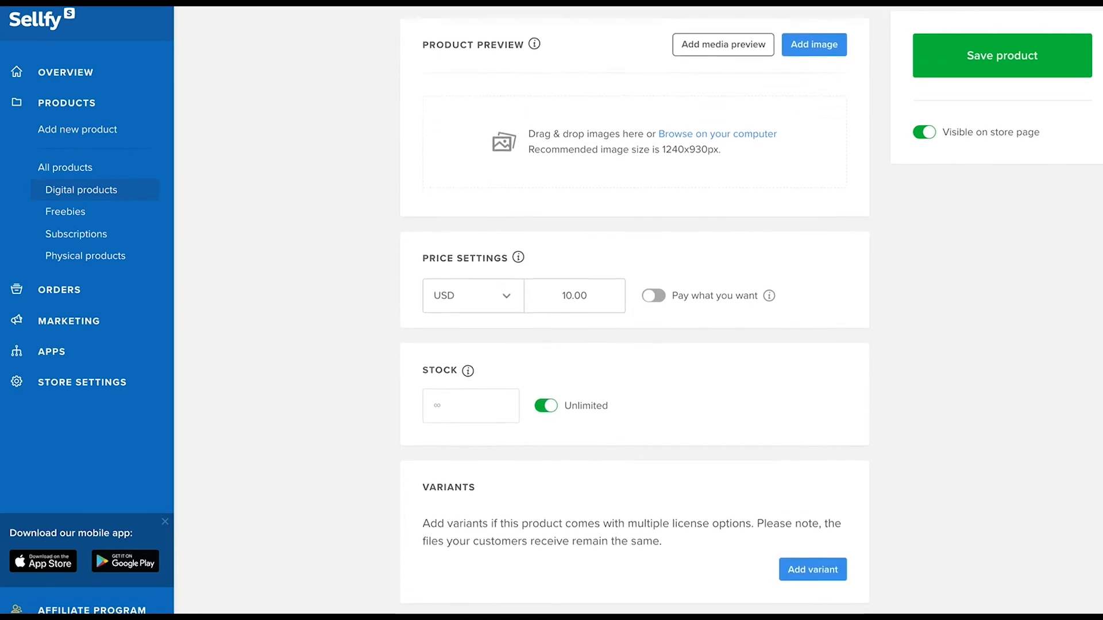
scroll("down", 3)
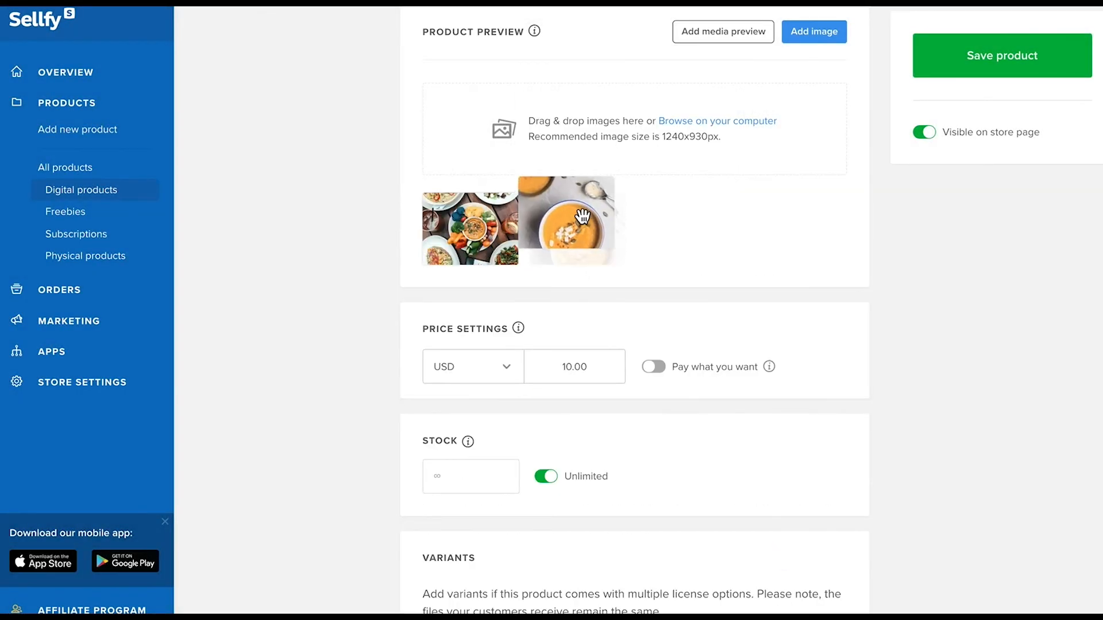
left_click_drag(563, 218, 469, 228)
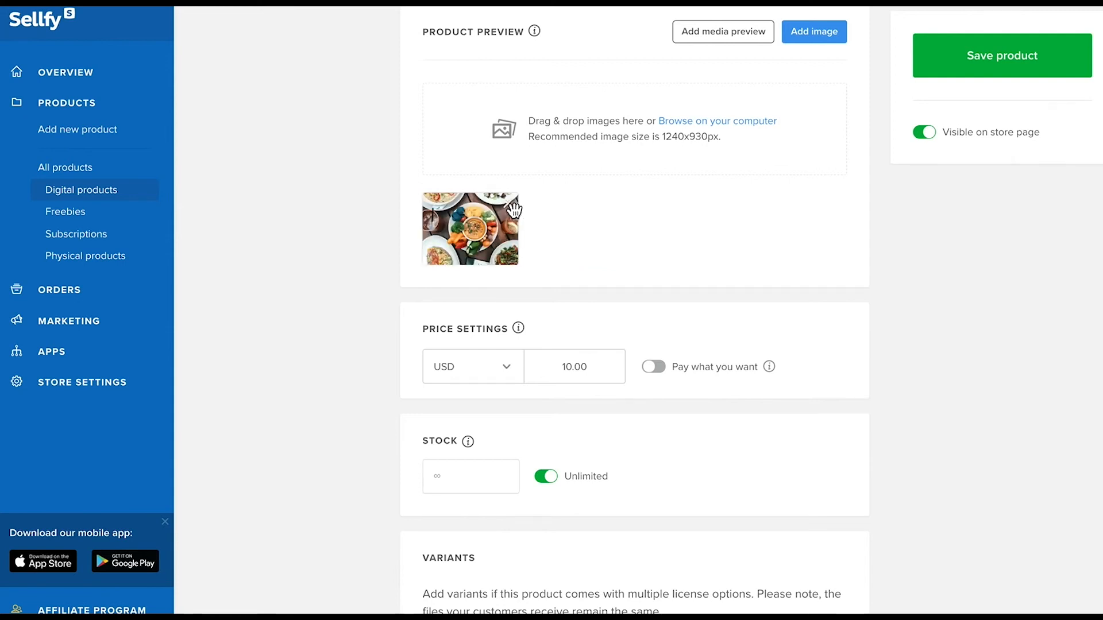
left_click(721, 31)
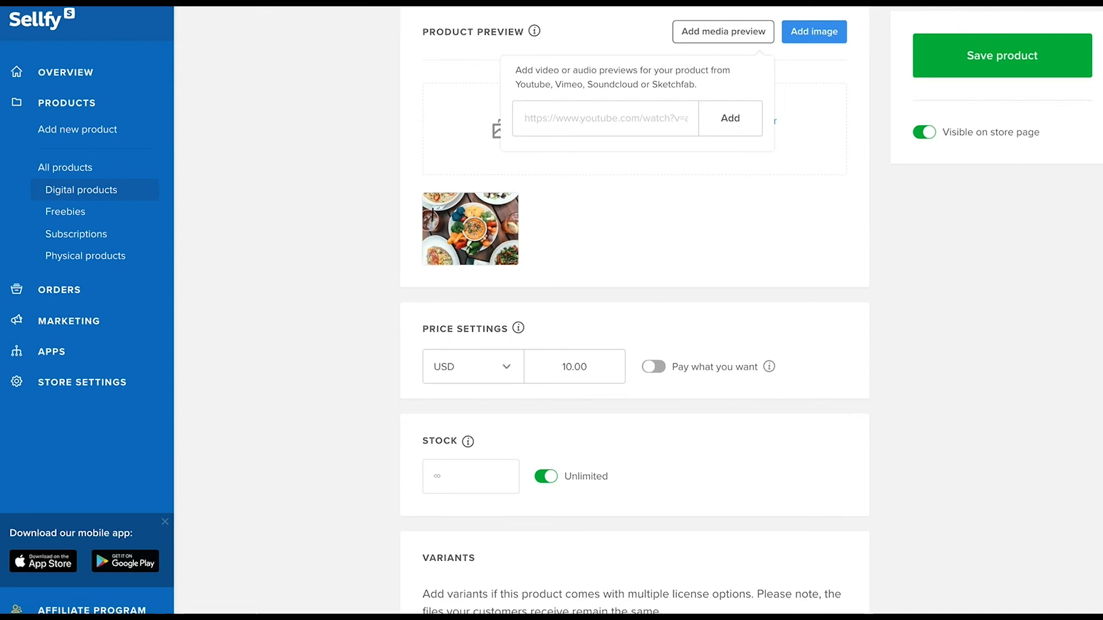
type("add a")
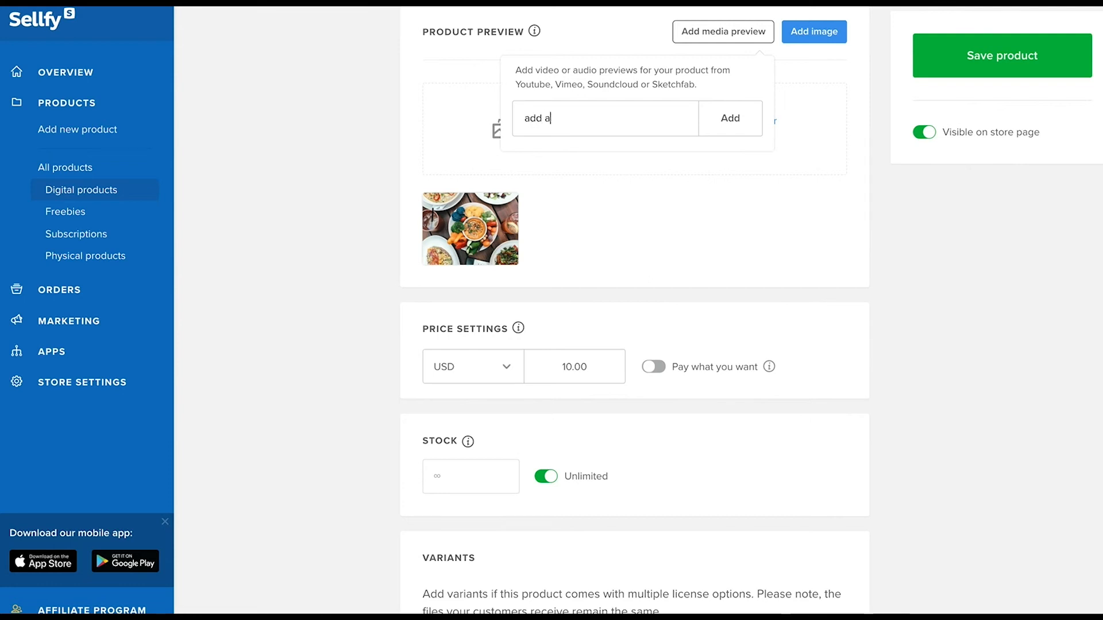
type("youtub")
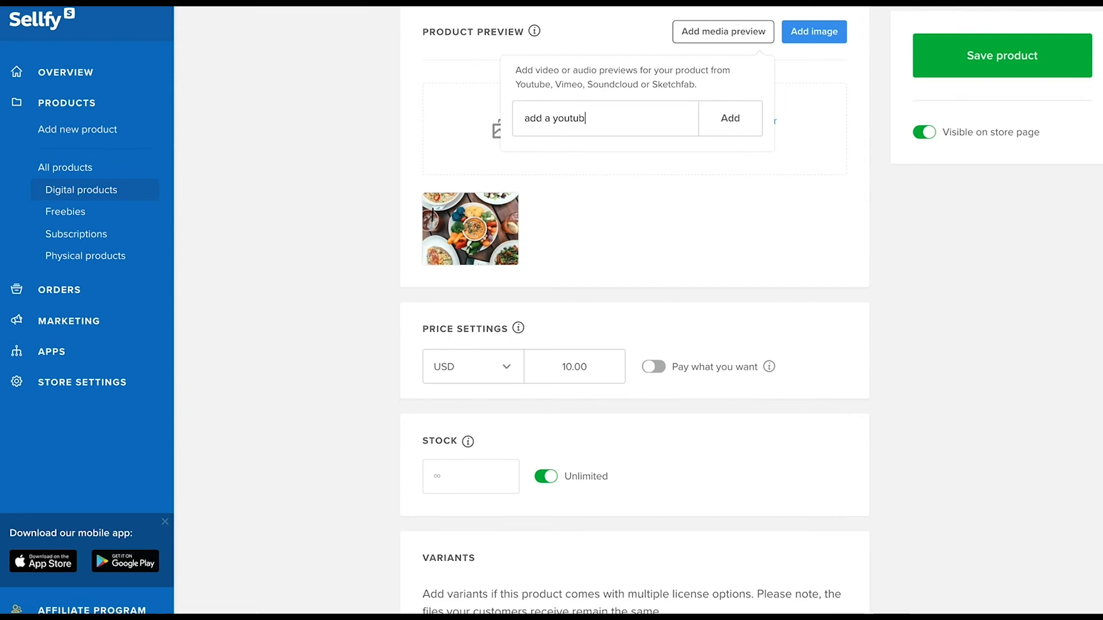
type("e, vimeo or s")
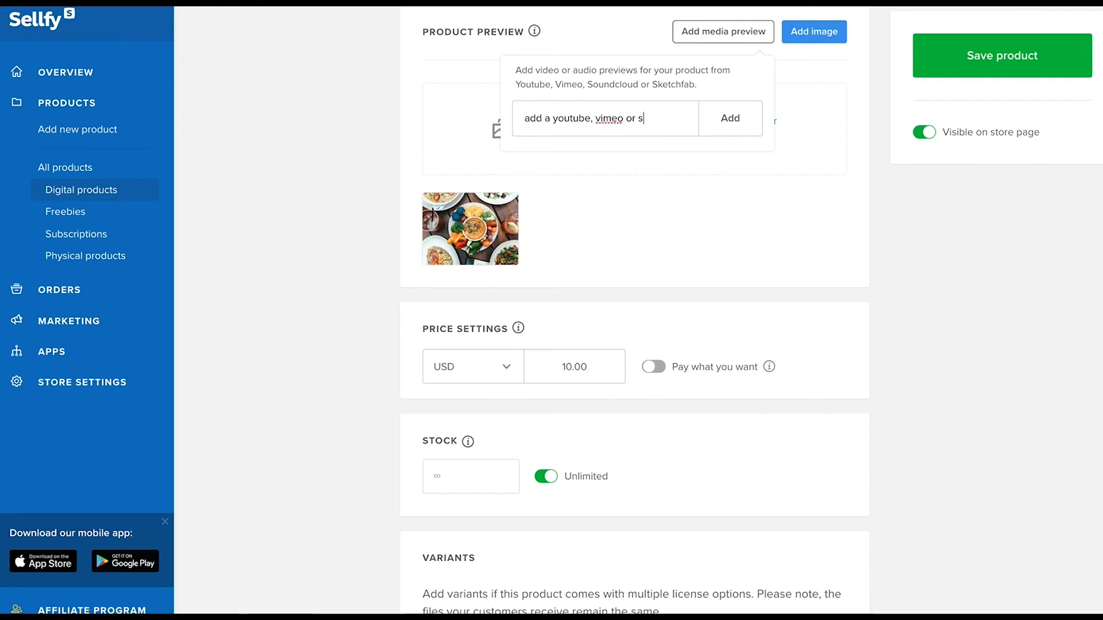
type("k")
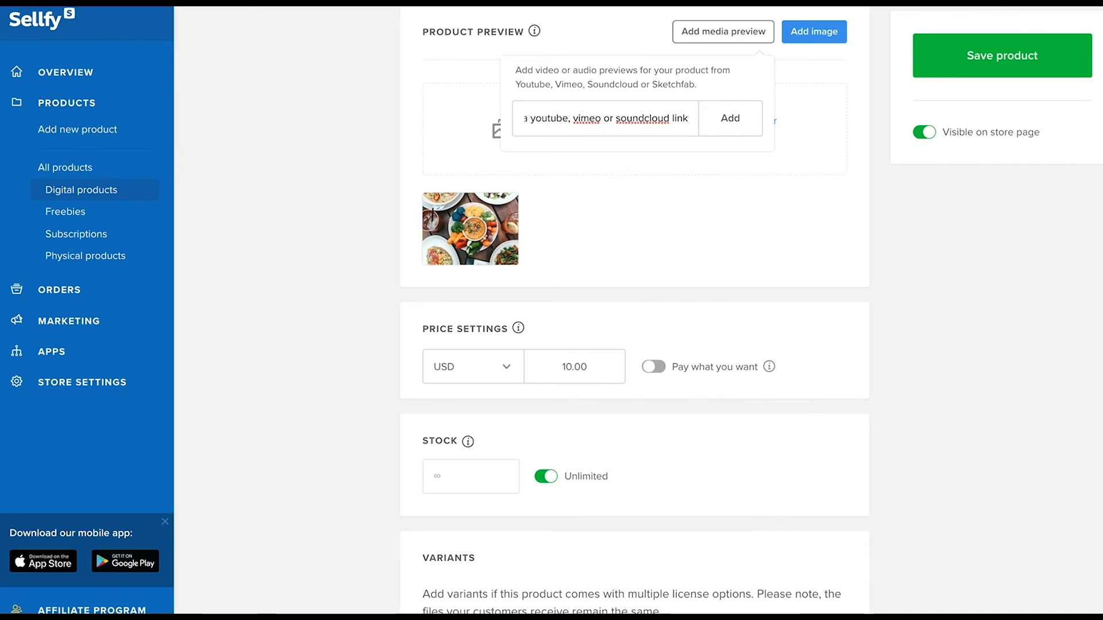
left_click(721, 31)
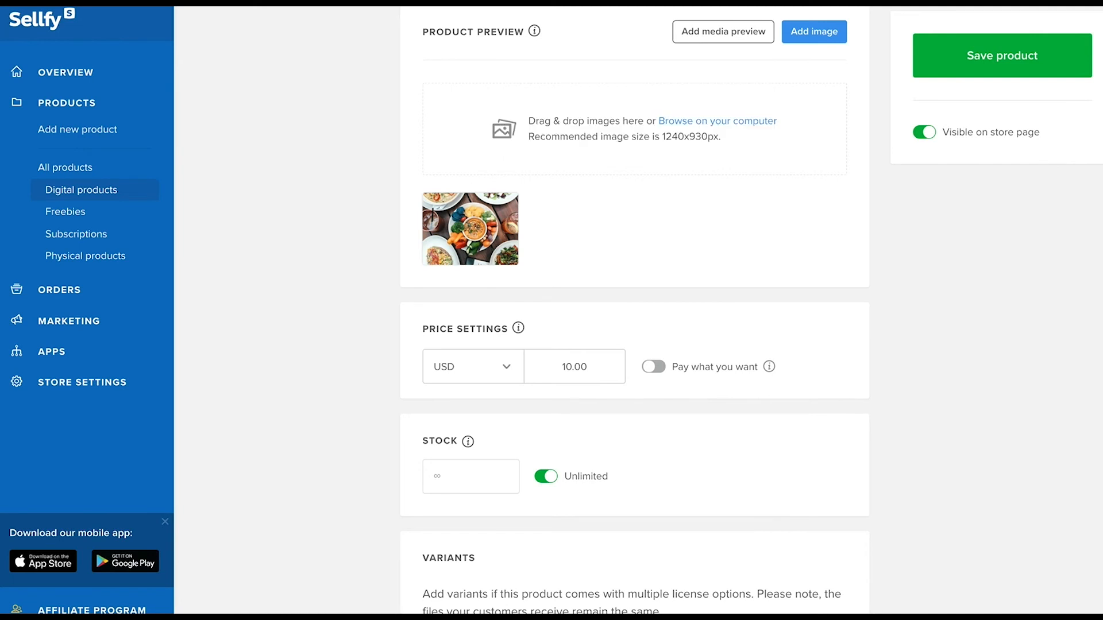
Price the product at 49.95 EUR with Pay what you want enabled.
type("49")
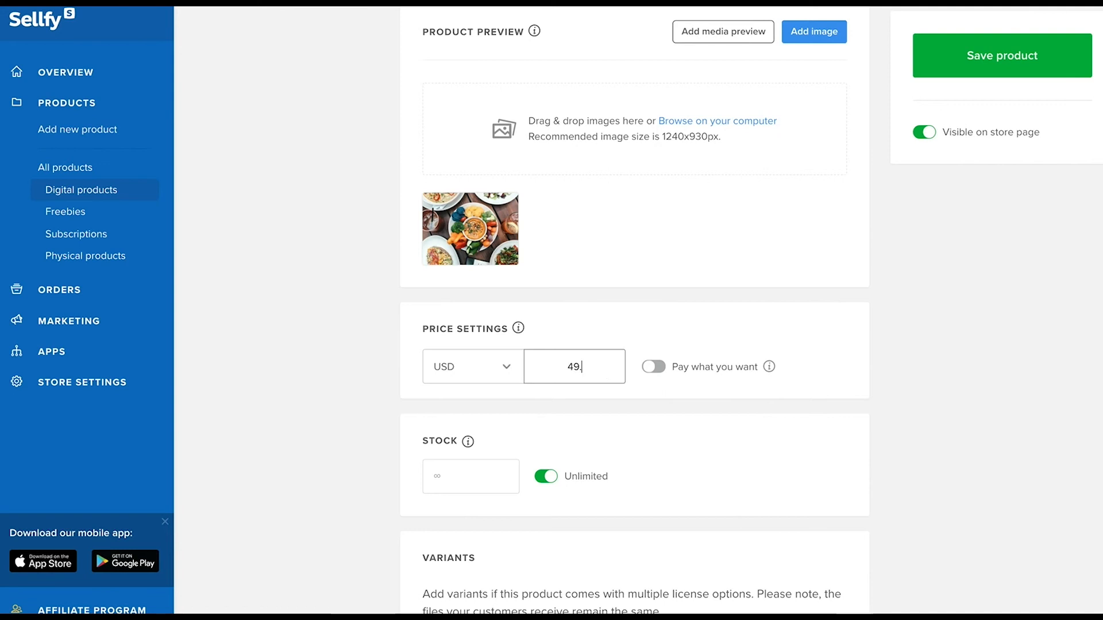
left_click(473, 367)
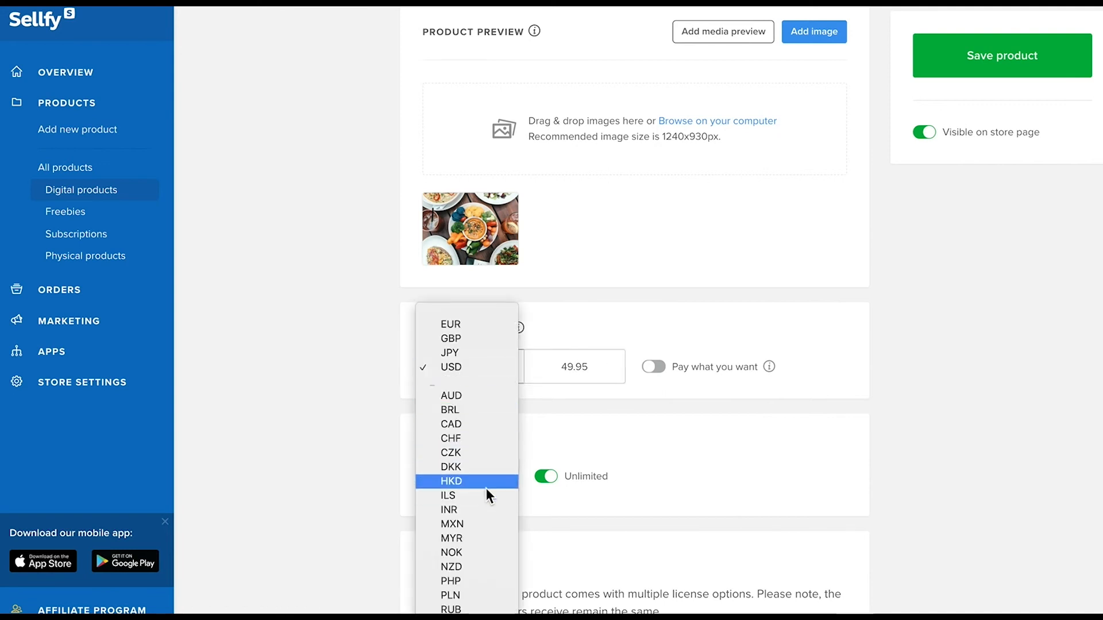
left_click(450, 324)
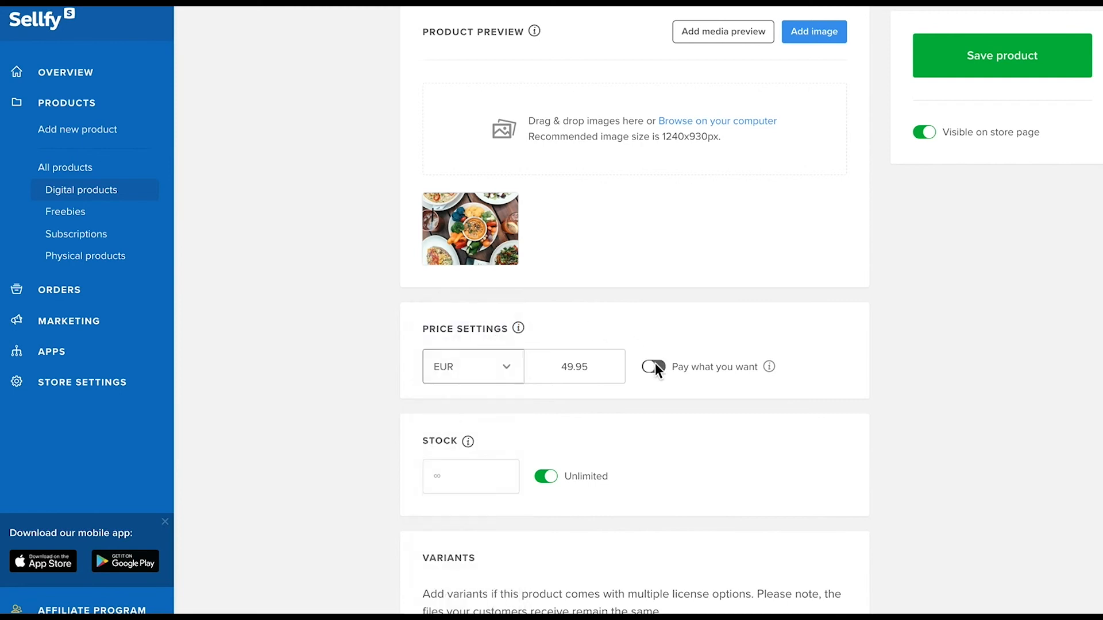
left_click(653, 367)
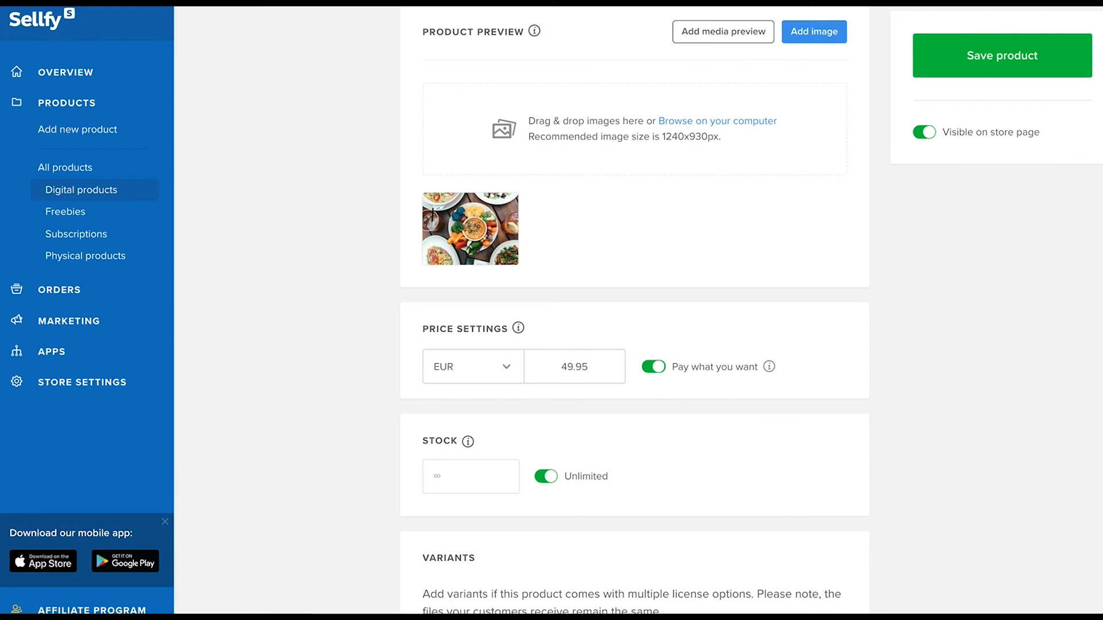
Turn off unlimited stock and limit stock to 10 units.
left_click(545, 476)
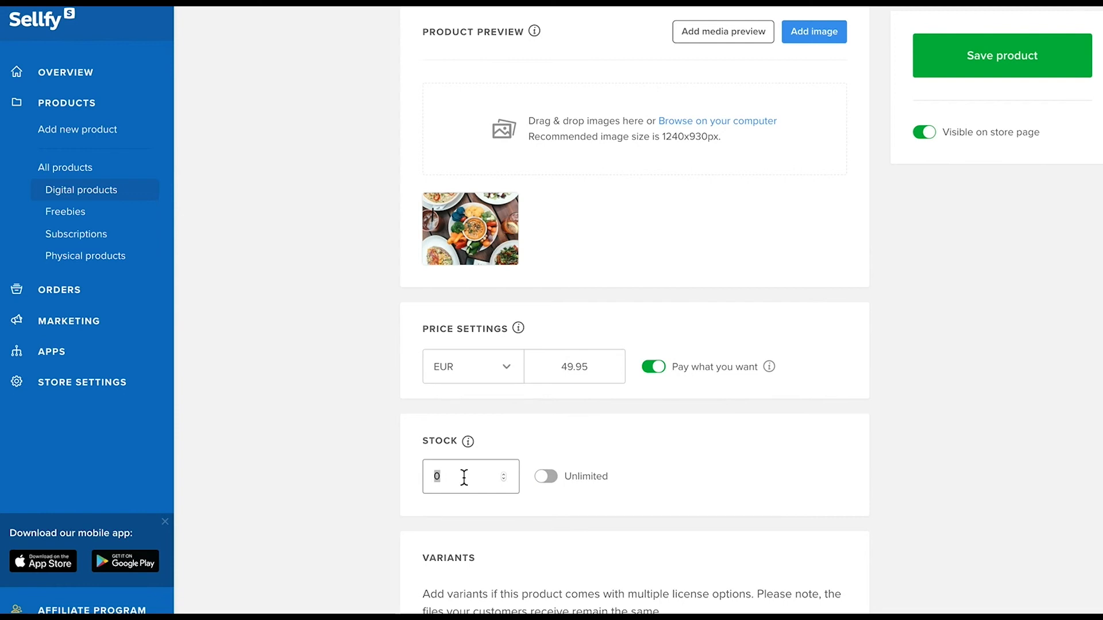
type("10")
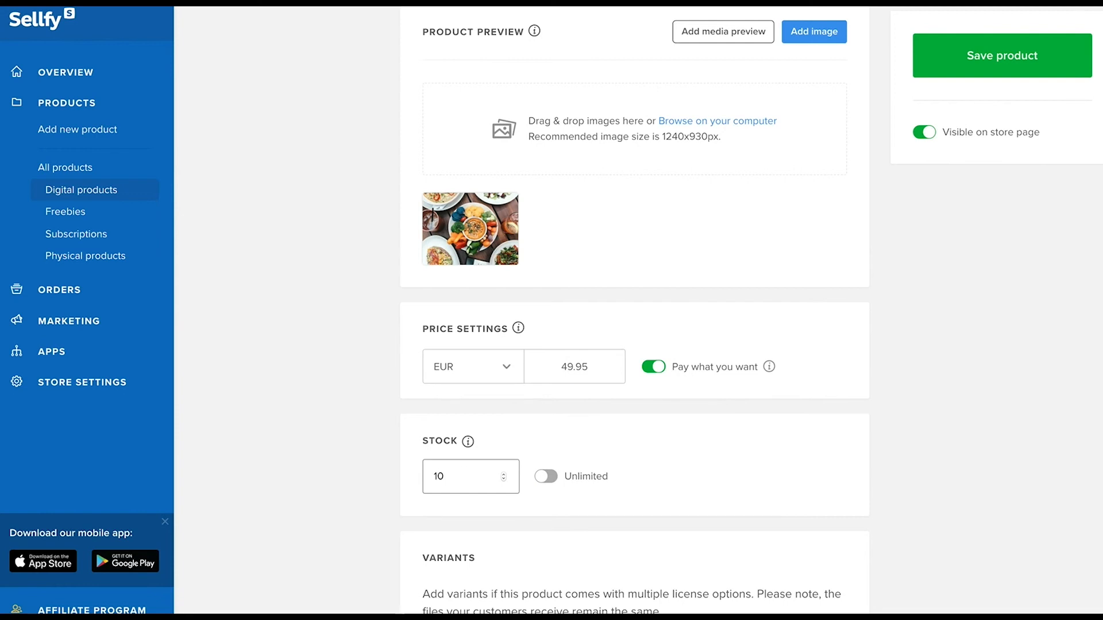
scroll("down", 3)
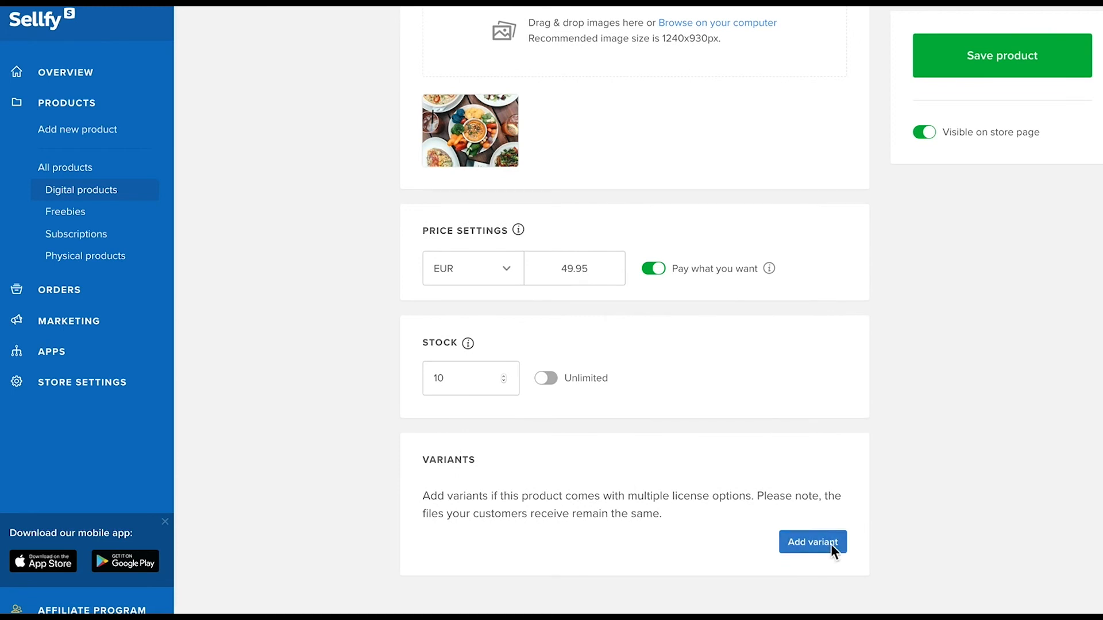
Add and save a variant named Extra fancy version priced 60.00 EUR.
left_click(812, 542)
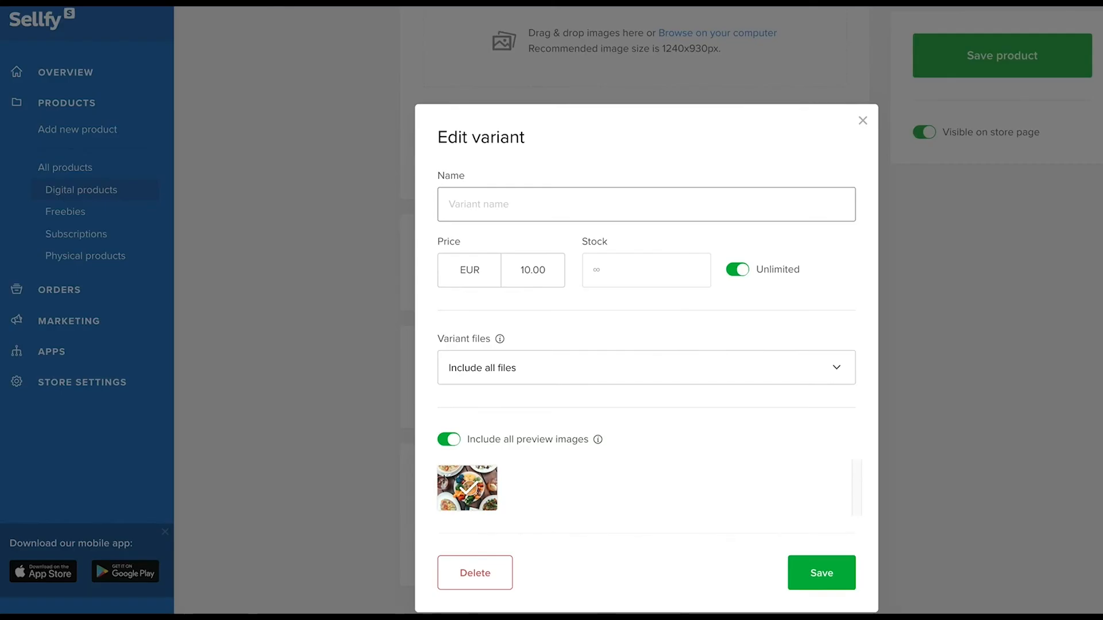
type("Extra fancy v")
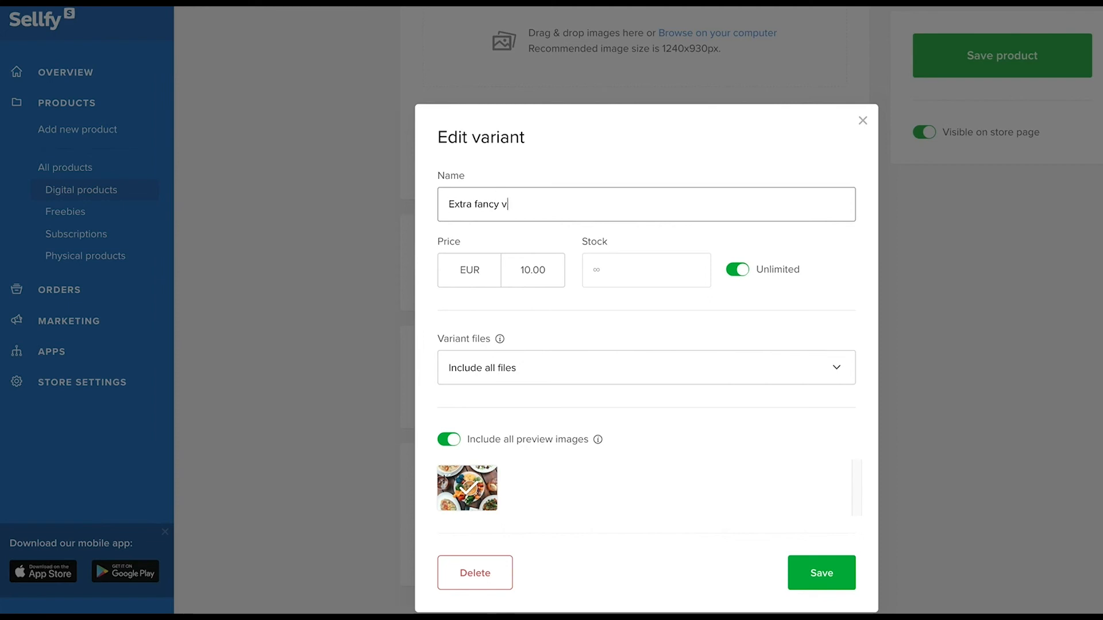
type("60.00")
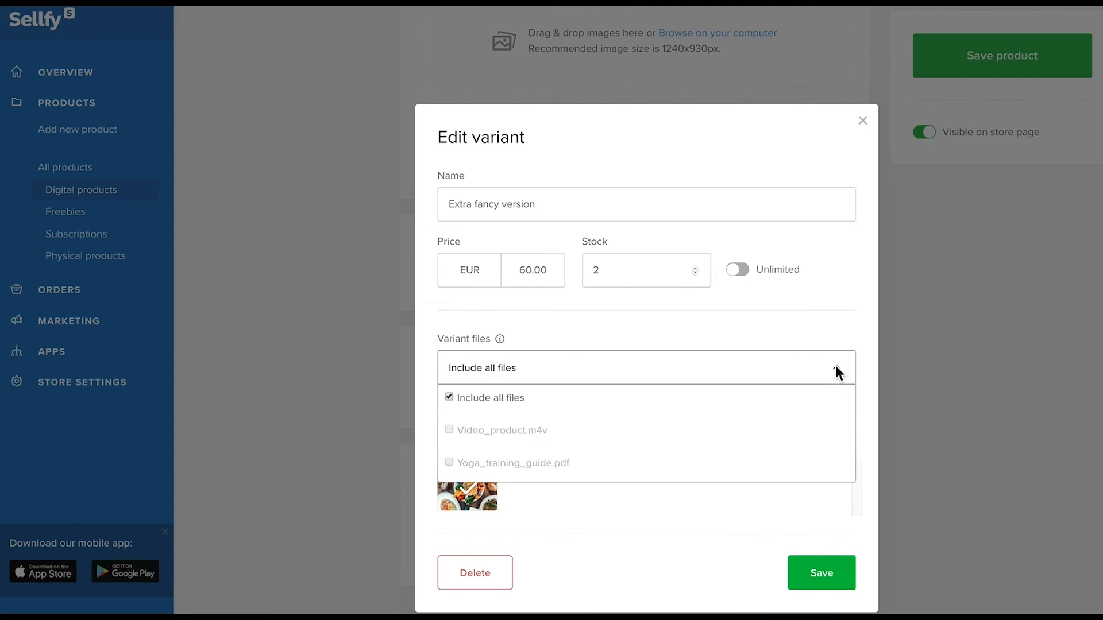
left_click(837, 368)
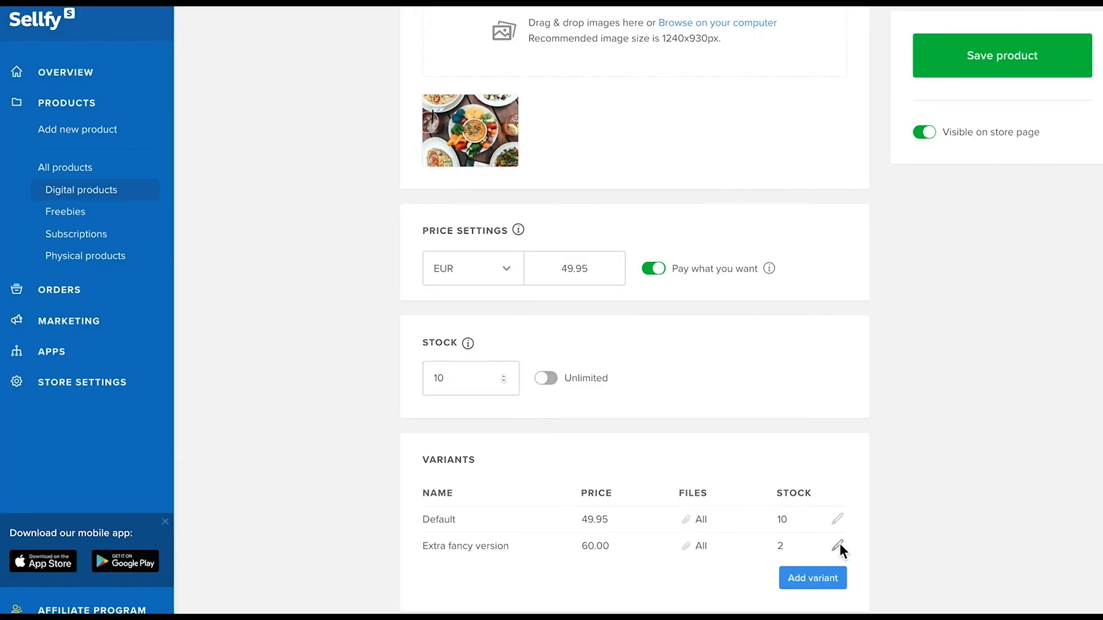
Reopen the Extra fancy version variant and delete it.
left_click(838, 546)
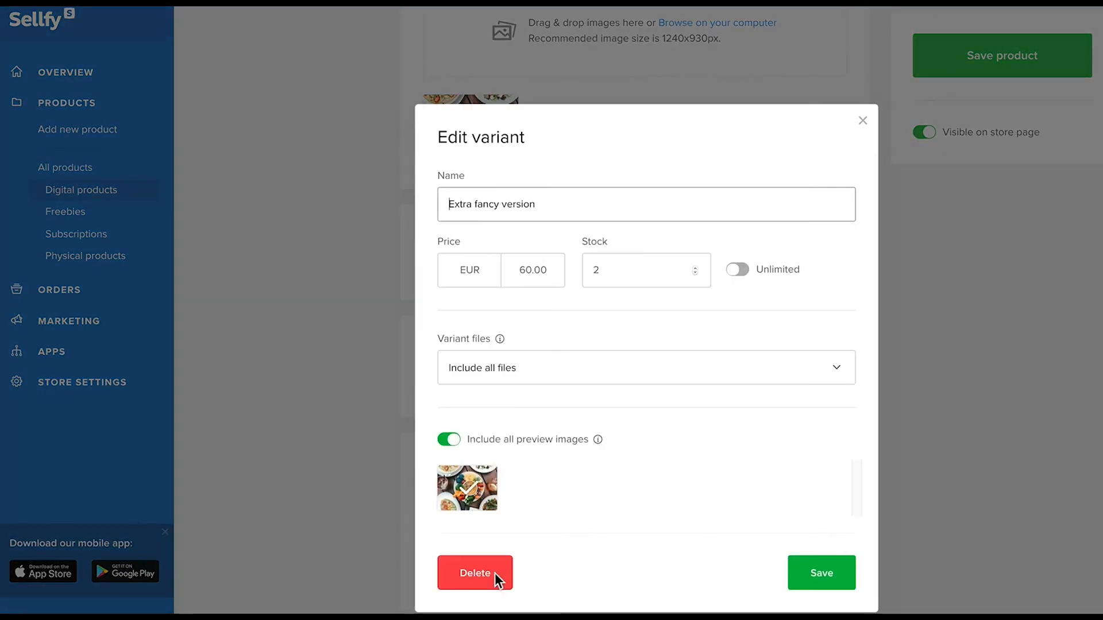
left_click(475, 572)
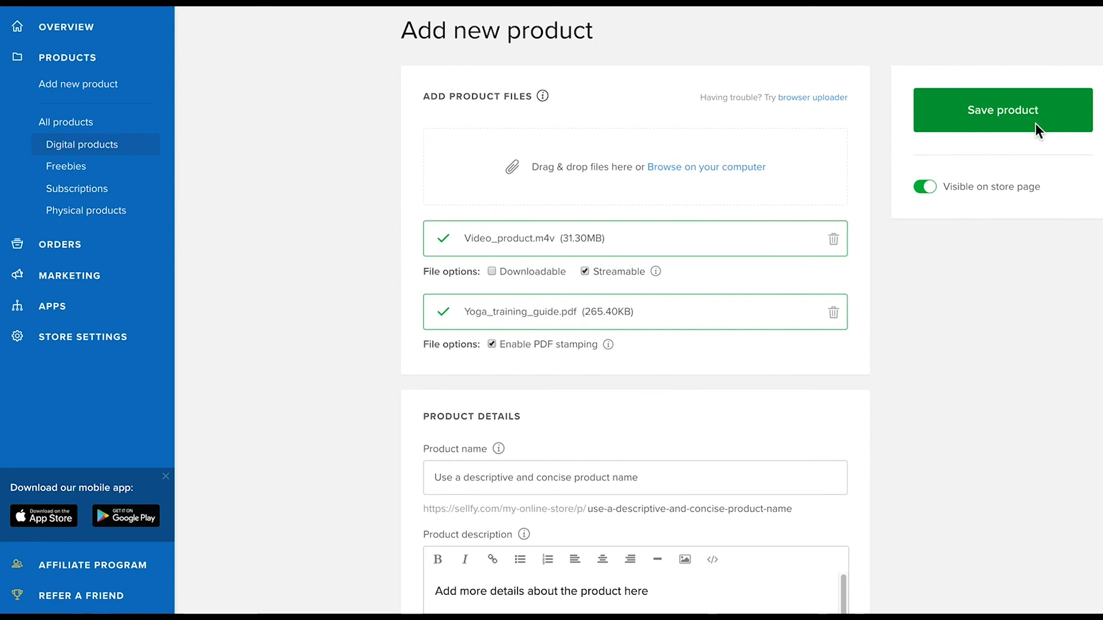
Save the product, copy its share link and close the sharing window.
left_click(1002, 110)
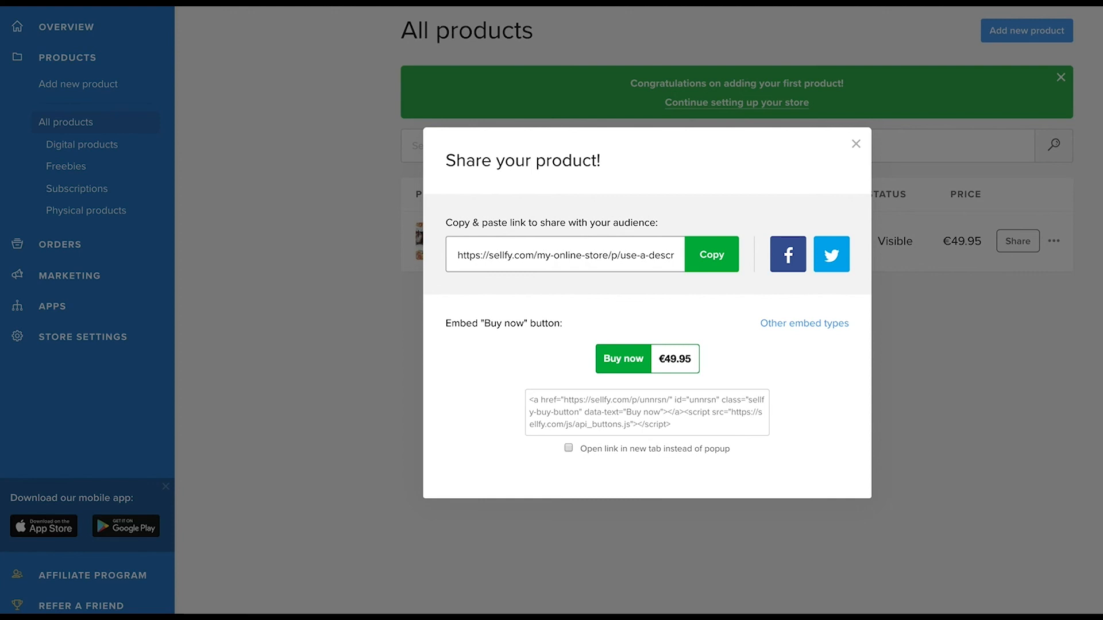
left_click(710, 255)
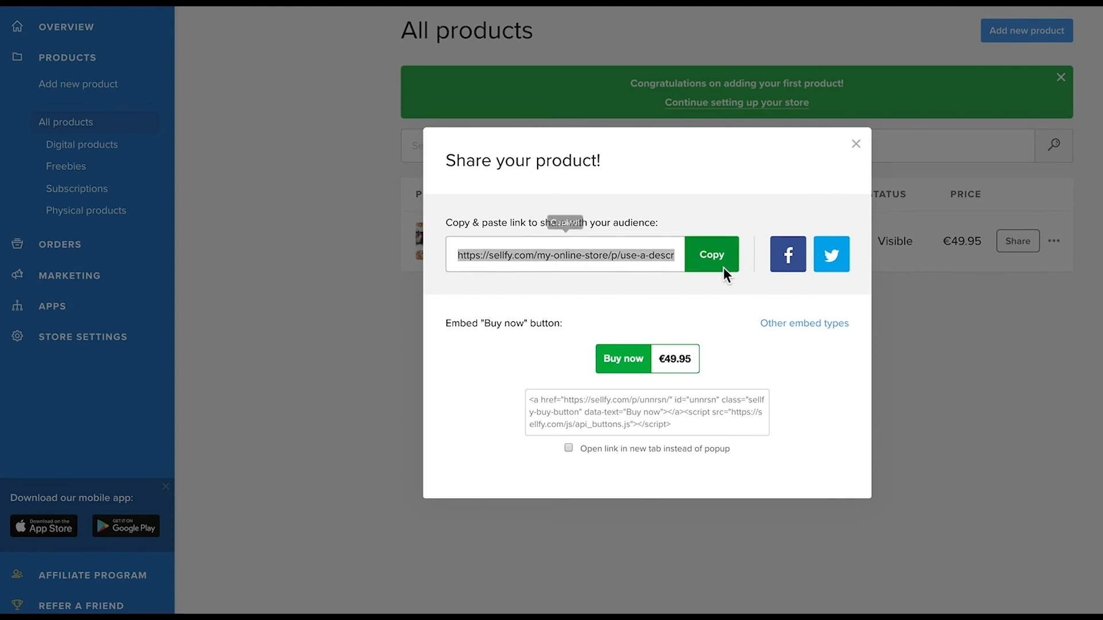
left_click(710, 255)
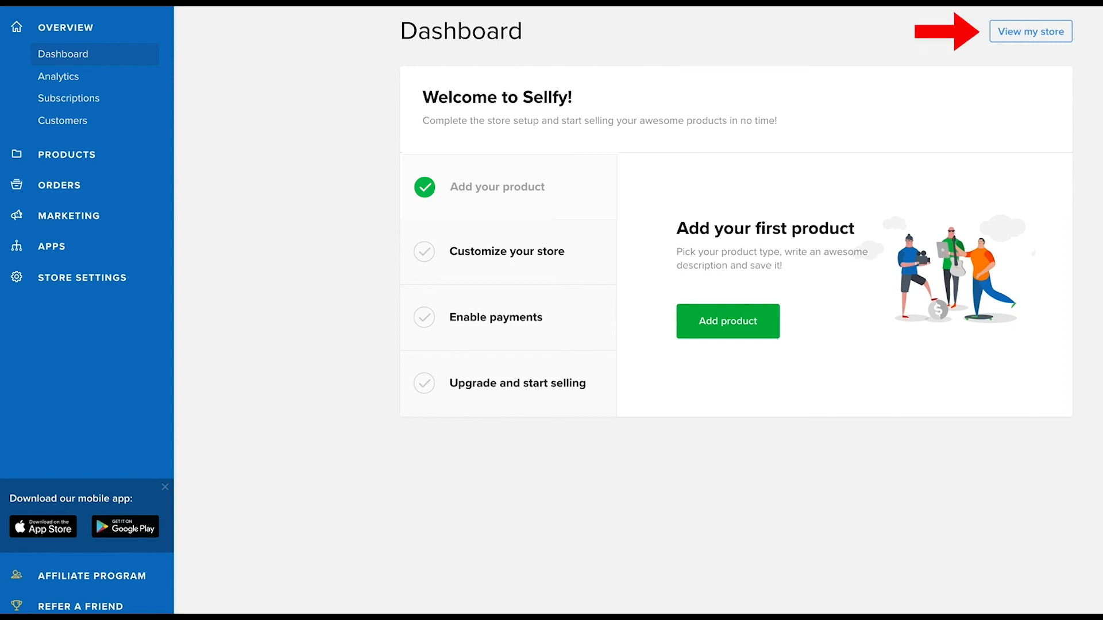
Open the saved product from Digital products and switch off Visible on store page.
left_click(1029, 32)
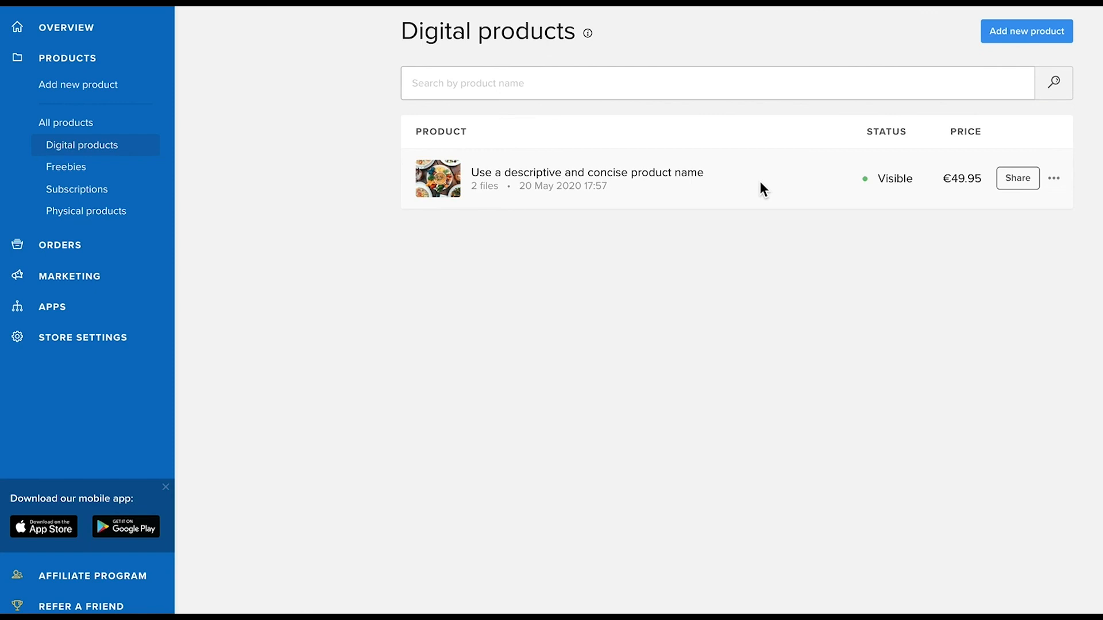
left_click(587, 178)
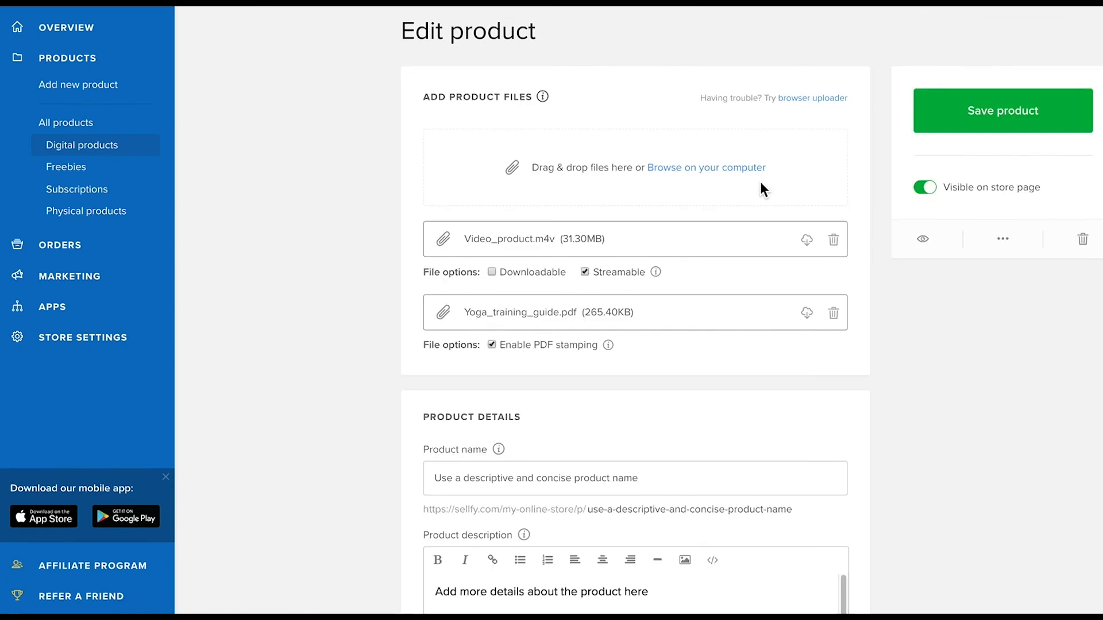
left_click(923, 188)
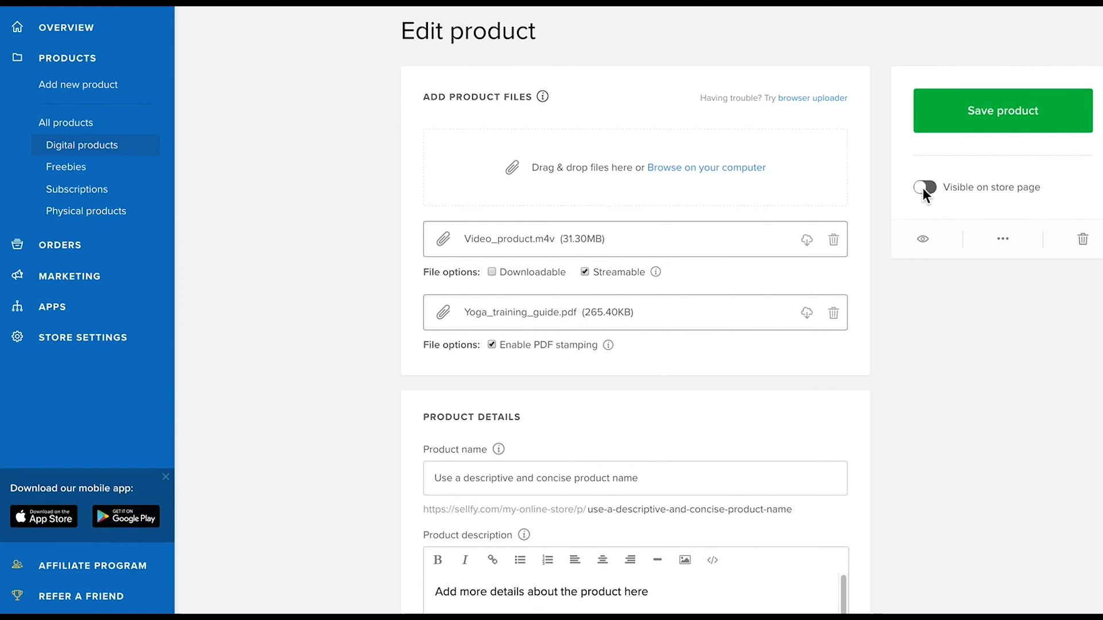
left_click(78, 84)
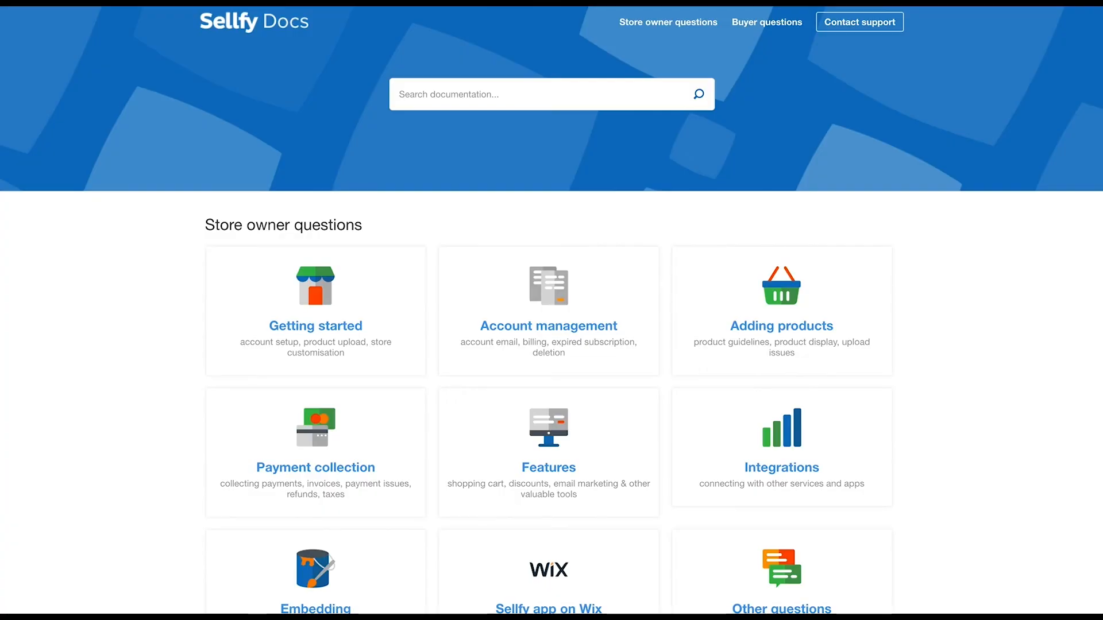
Search the docs for "product", read the product guidelines, then search "what do you need".
type("product")
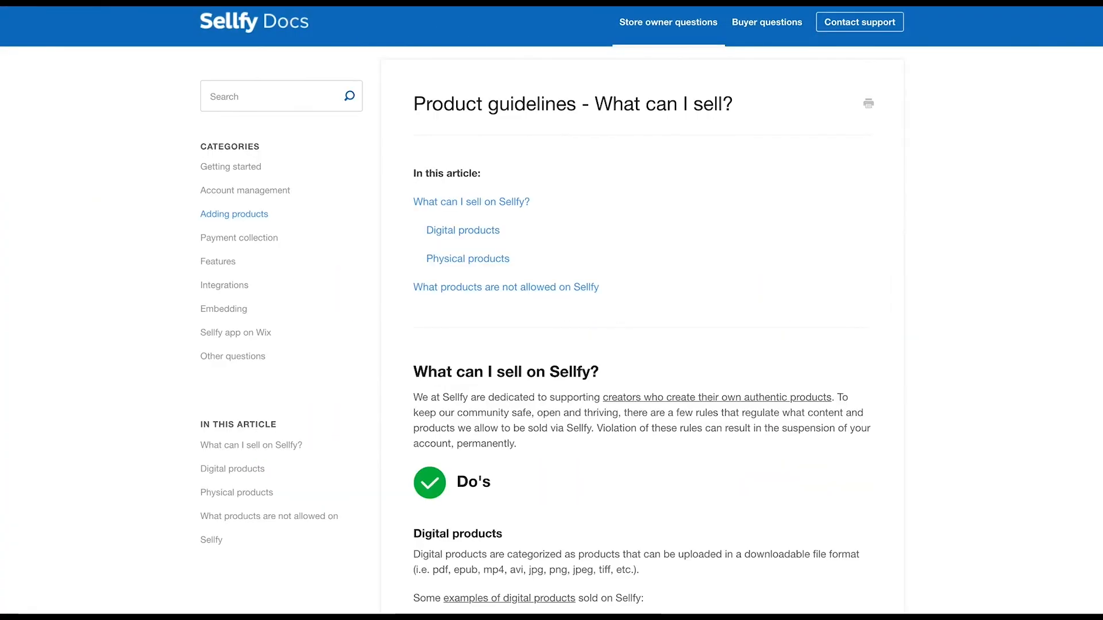
scroll("down", 3)
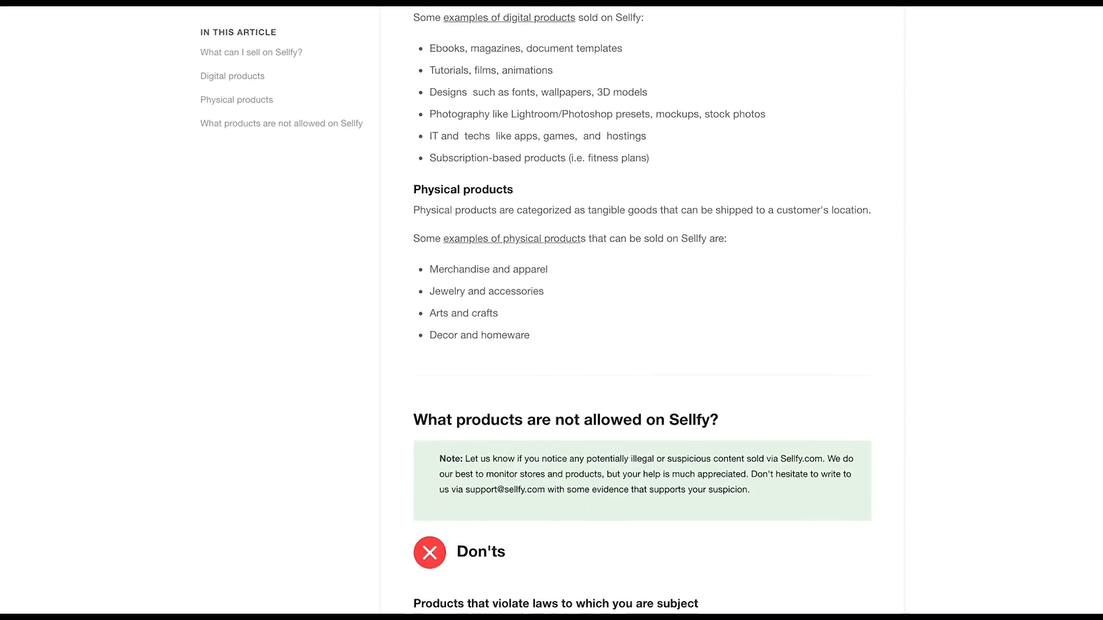
scroll("down", 3)
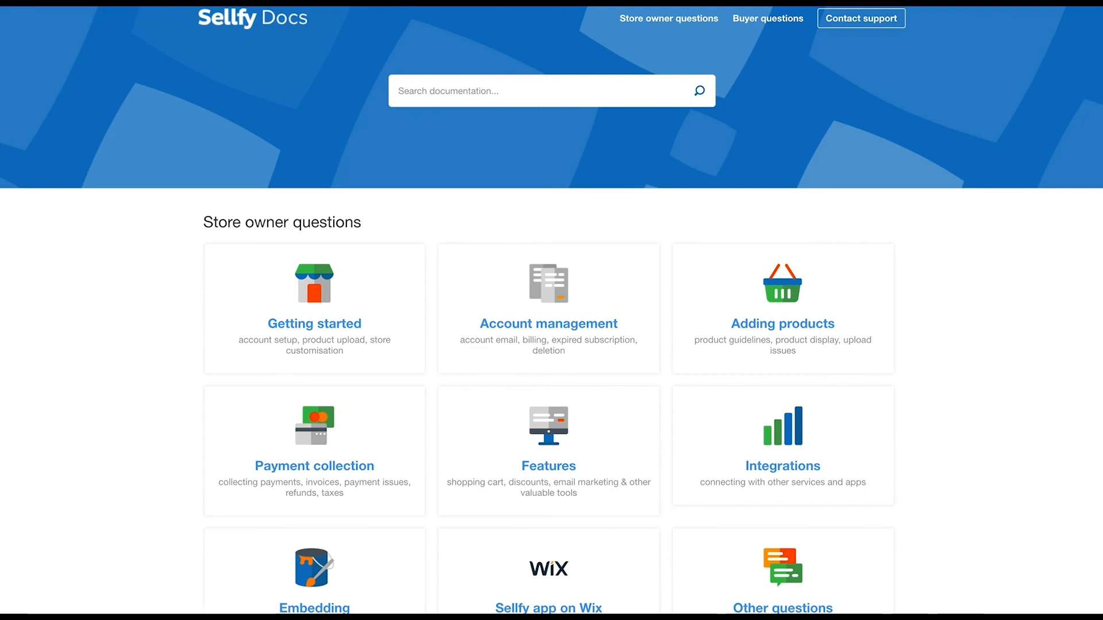
type("what do you need")
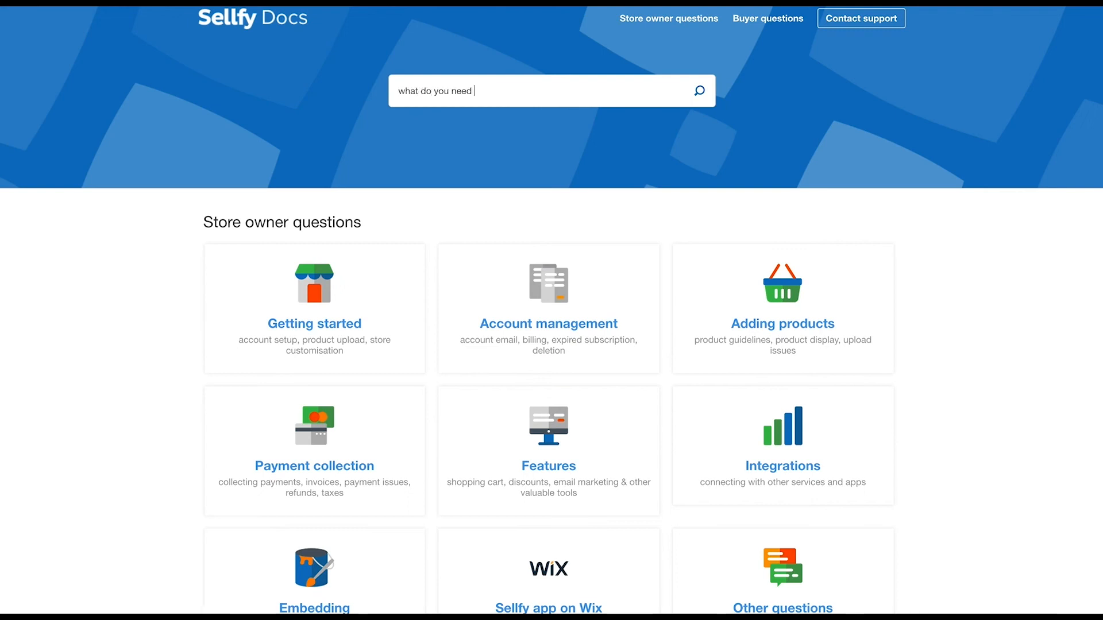